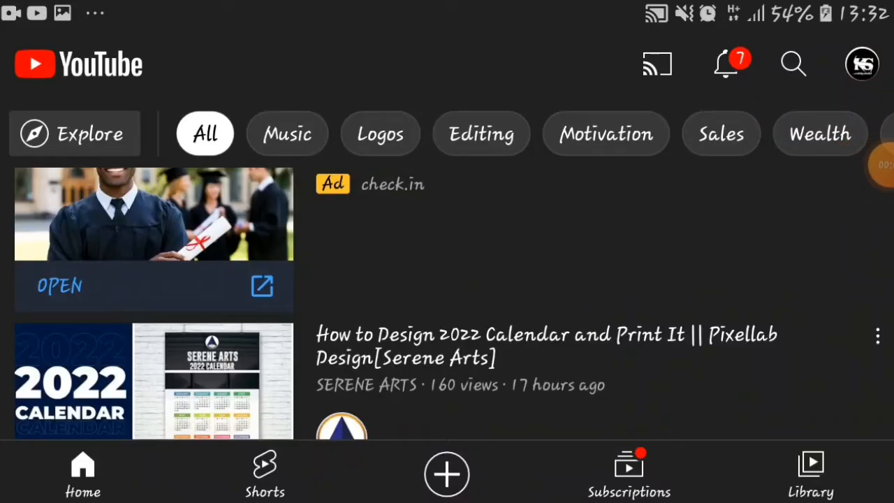
Search YouTube for 'king' and go to the channel's page
{"action": "left_click", "coordinate": [793, 64]}
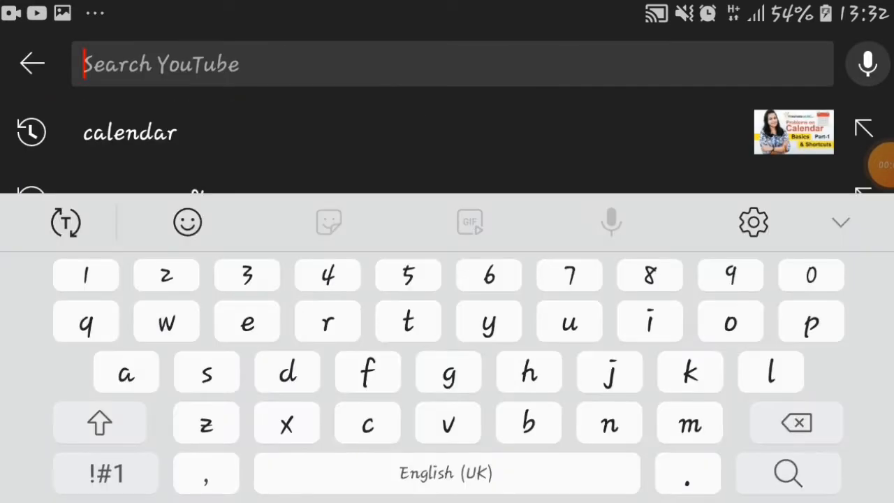
{"action": "type", "text": "king"}
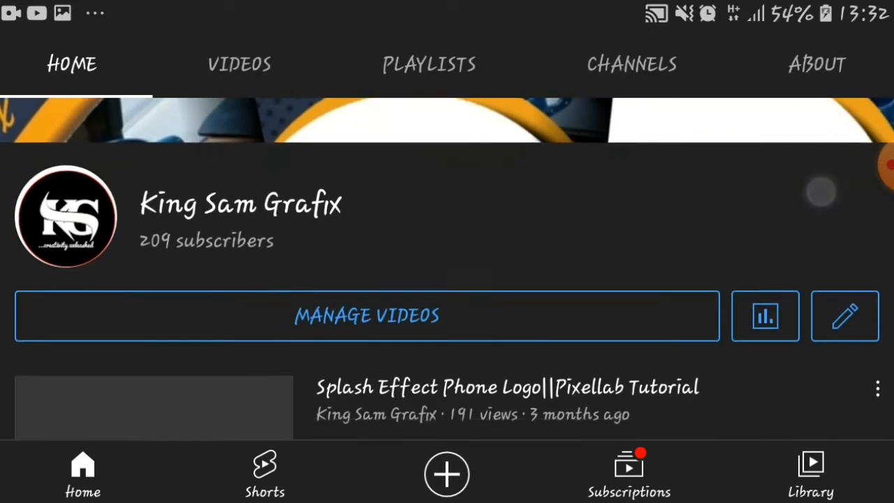
{"action": "scroll", "scroll_direction": "down", "scroll_amount": 3}
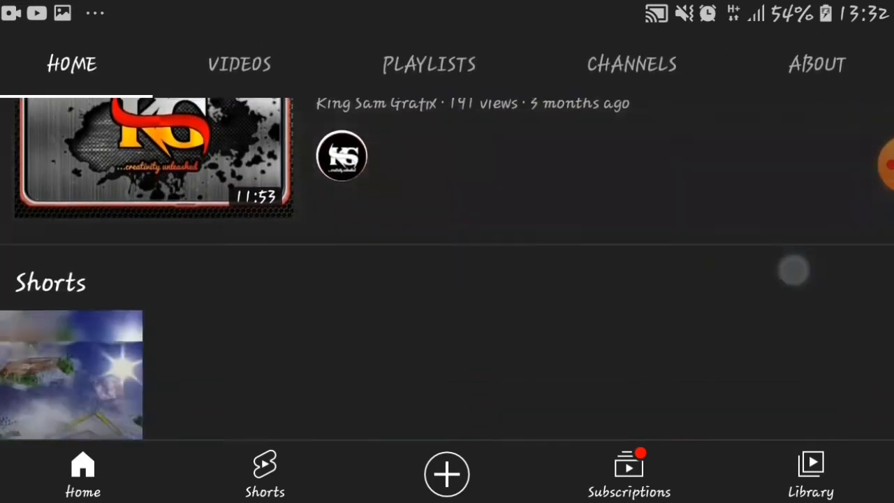
{"action": "left_click", "coordinate": [239, 64]}
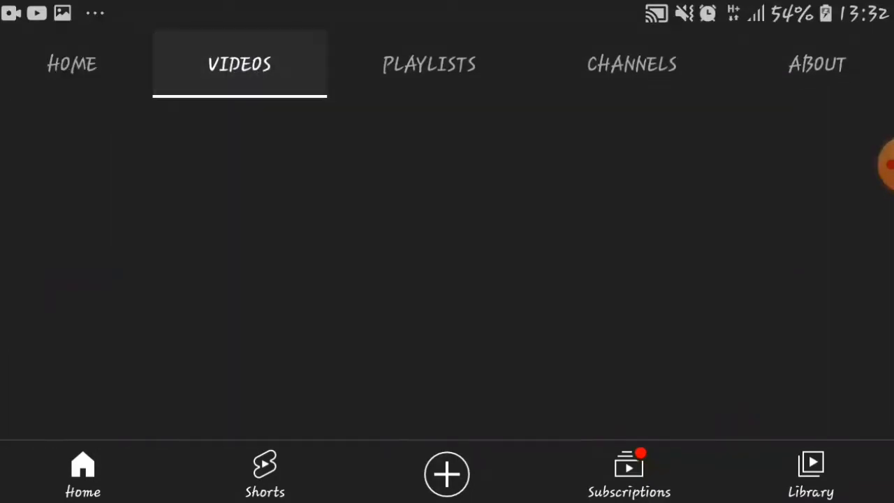
Subscribe to the KS logo channel so the subscription-added confirmation shows
{"action": "left_click", "coordinate": [77, 65]}
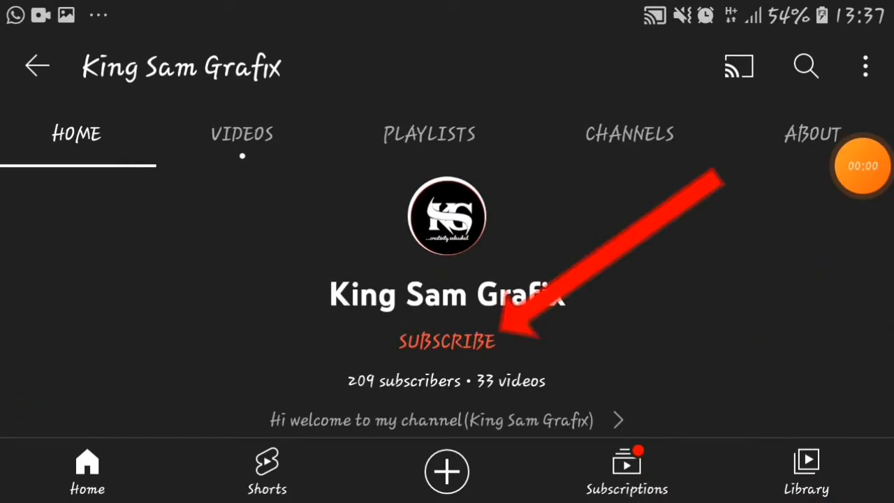
{"action": "left_click", "coordinate": [447, 340]}
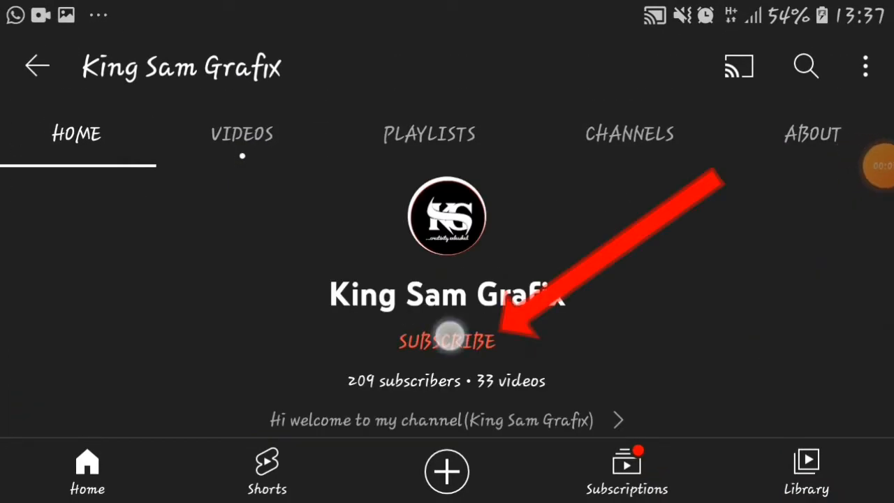
{"action": "left_click", "coordinate": [447, 340]}
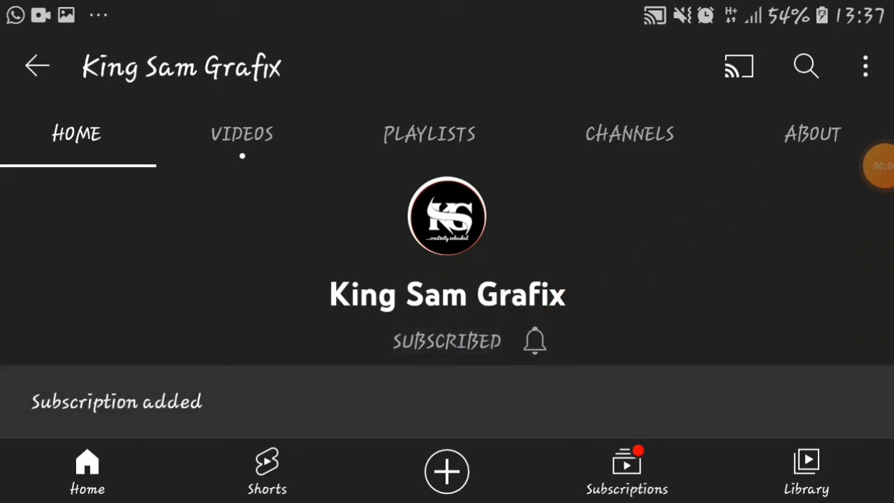
{"action": "left_click", "coordinate": [535, 341]}
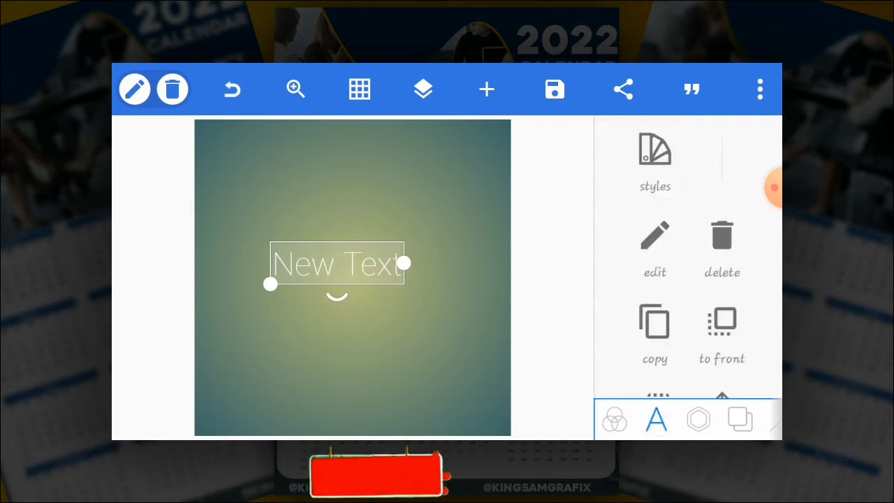
Delete the New Text placeholder and set the image size to 3508 wide by 4961 high
{"action": "left_click", "coordinate": [722, 244]}
{"action": "type", "text": "128"}
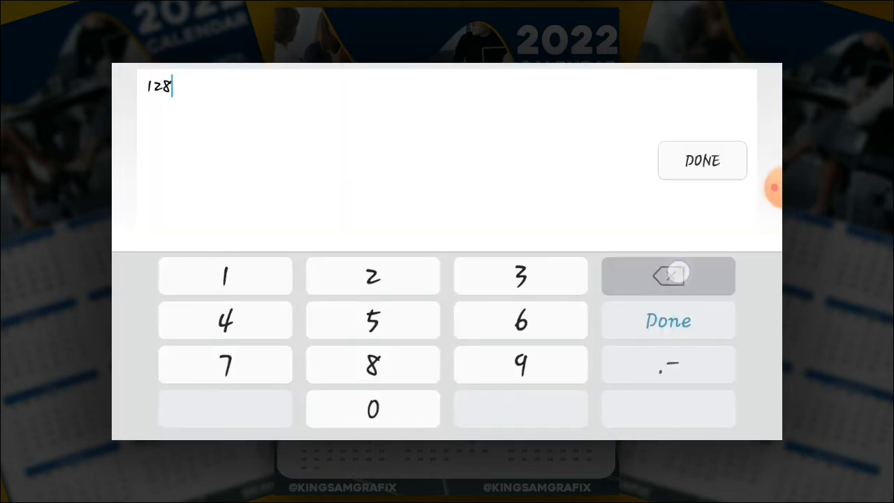
{"action": "left_click", "coordinate": [668, 275]}
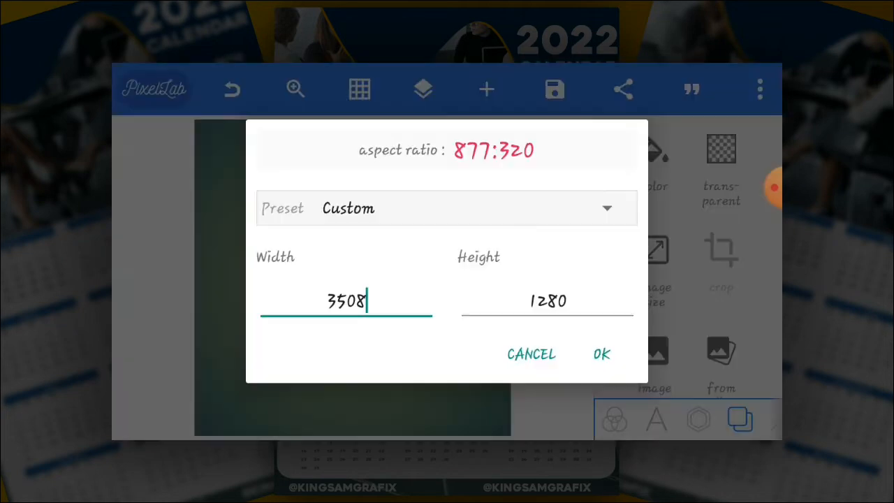
{"action": "left_click", "coordinate": [347, 301]}
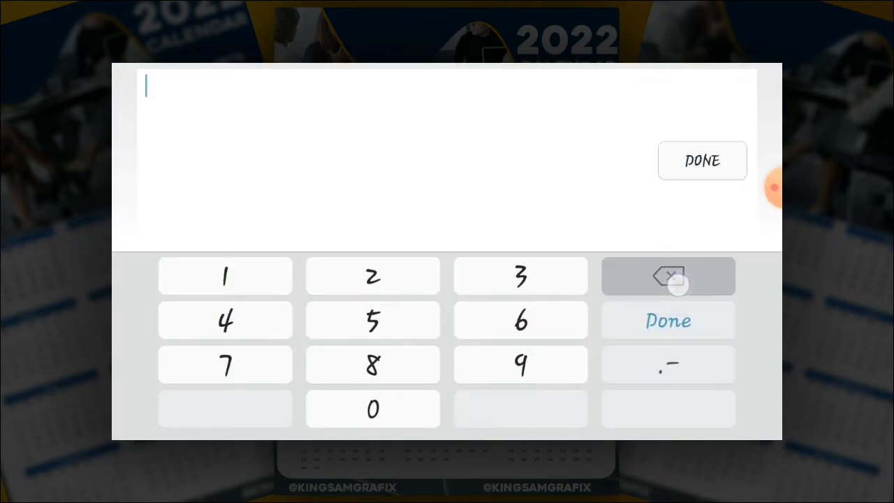
{"action": "type", "text": "4961"}
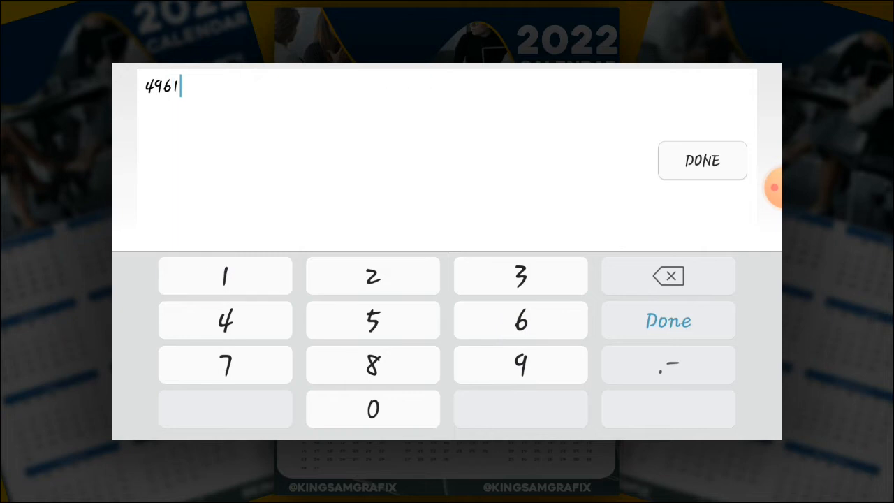
{"action": "left_click", "coordinate": [667, 320]}
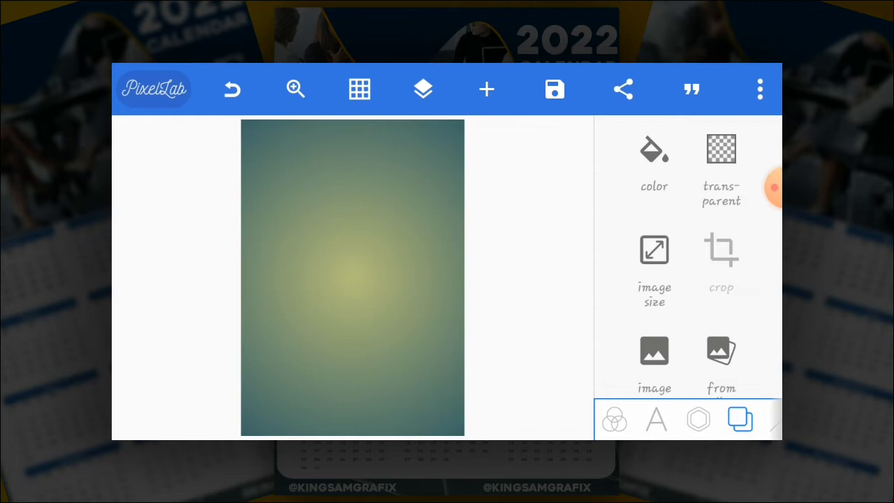
Start a bezier curve and bend its left end into a wave, lowering the right end
{"action": "left_click", "coordinate": [699, 419]}
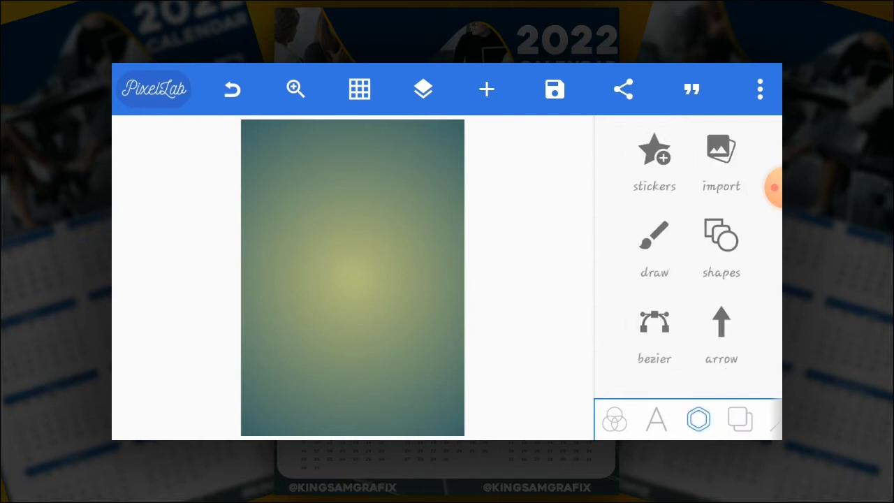
{"action": "left_click", "coordinate": [654, 321]}
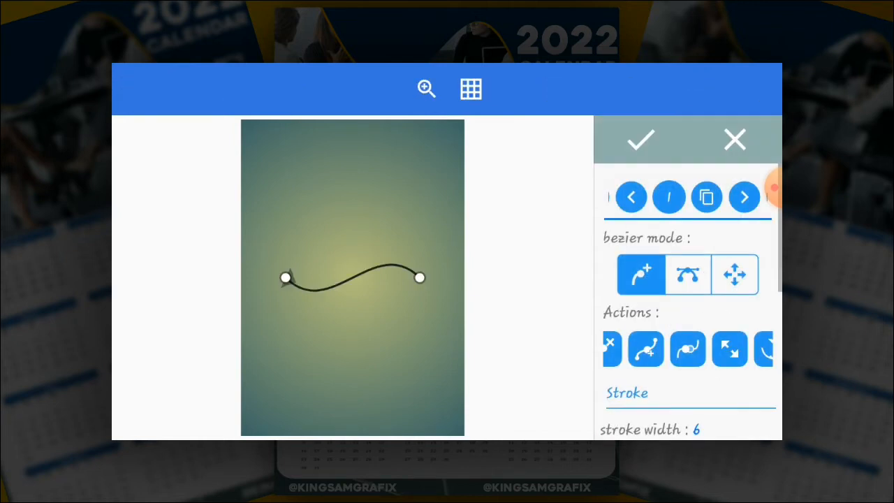
{"action": "left_click", "coordinate": [687, 274]}
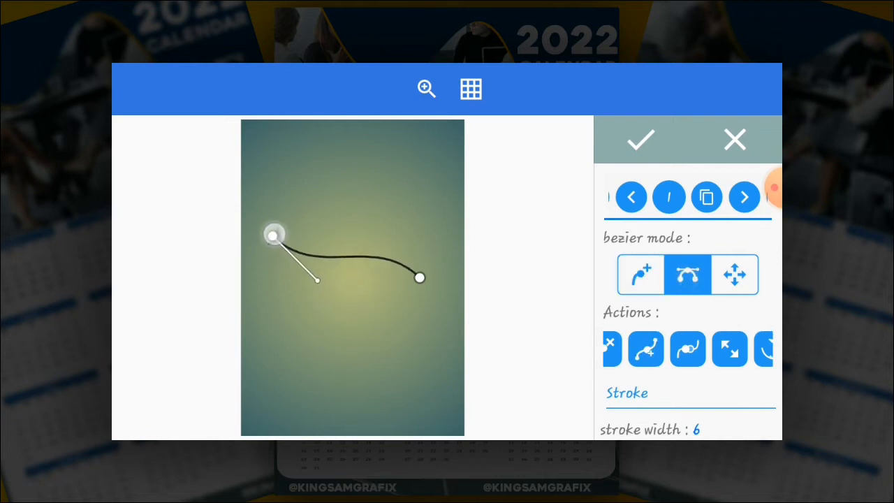
{"action": "left_click_drag", "start_coordinate": [419, 278], "coordinate": [355, 176]}
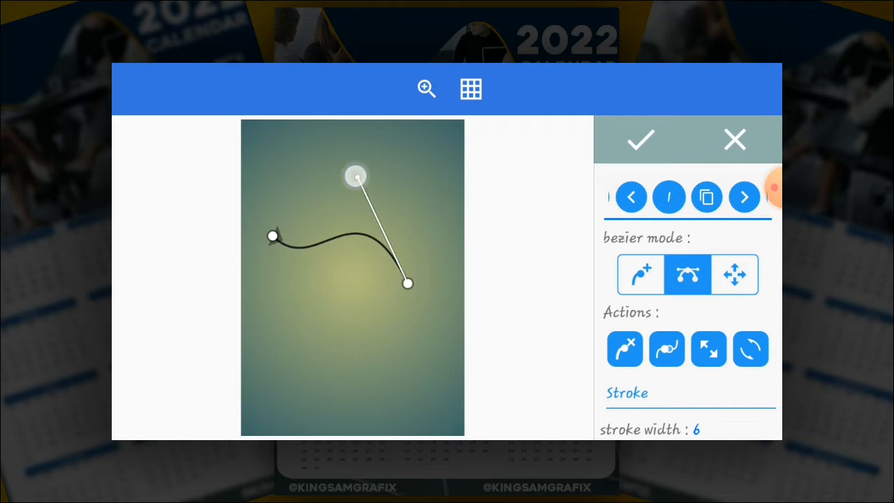
{"action": "left_click_drag", "start_coordinate": [355, 176], "coordinate": [283, 336]}
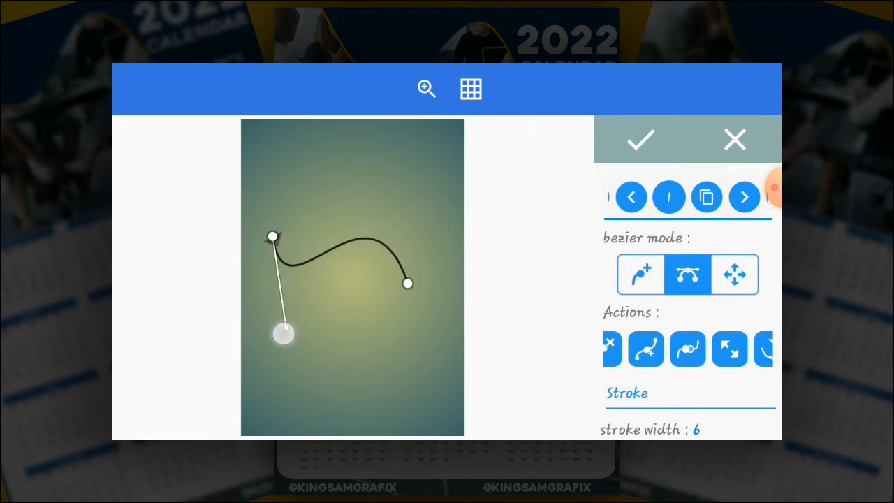
{"action": "left_click_drag", "start_coordinate": [283, 336], "coordinate": [282, 362]}
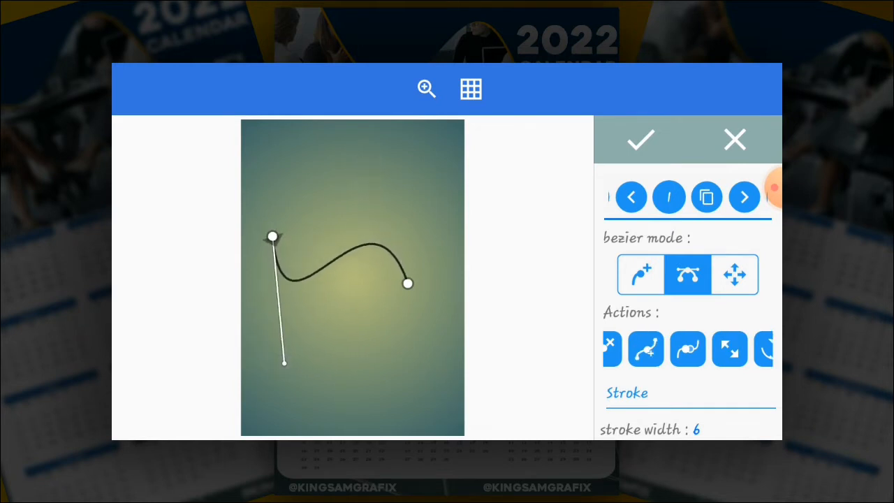
{"action": "left_click_drag", "start_coordinate": [273, 236], "coordinate": [274, 203]}
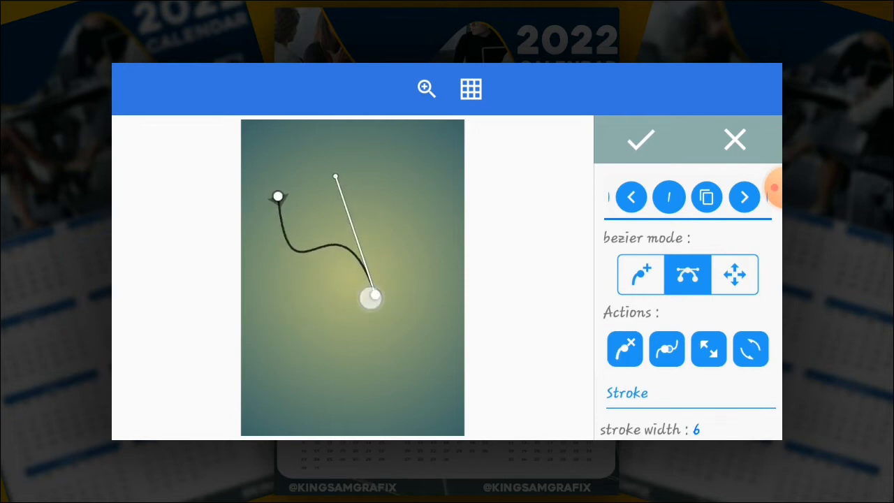
{"action": "left_click_drag", "start_coordinate": [371, 299], "coordinate": [371, 314]}
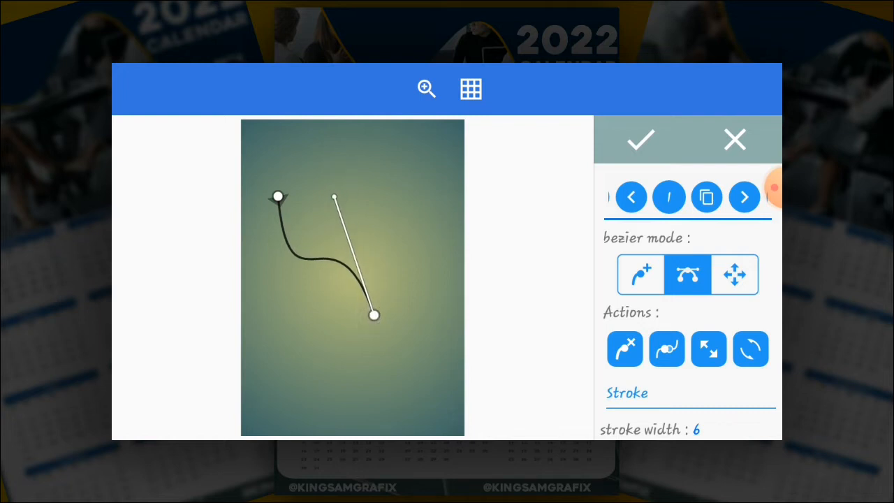
Extend the curve to the lower right and smooth it into an S-wave reaching the right edge
{"action": "left_click", "coordinate": [640, 273]}
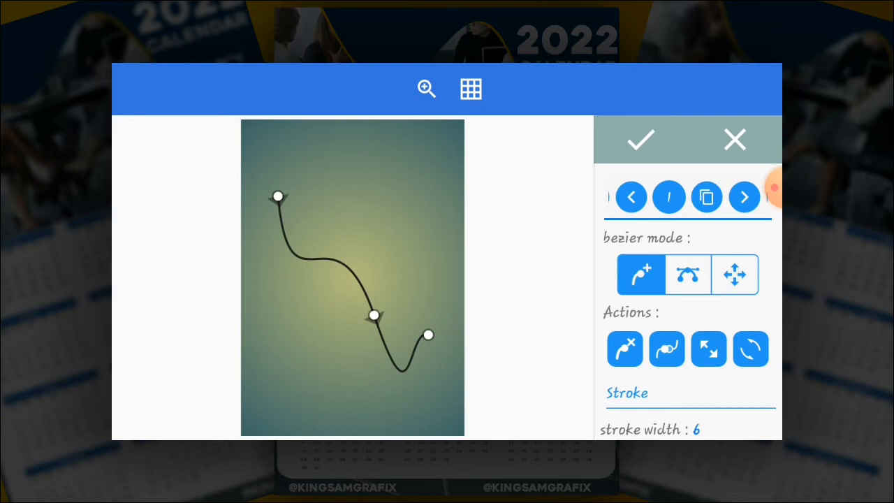
{"action": "left_click", "coordinate": [688, 273]}
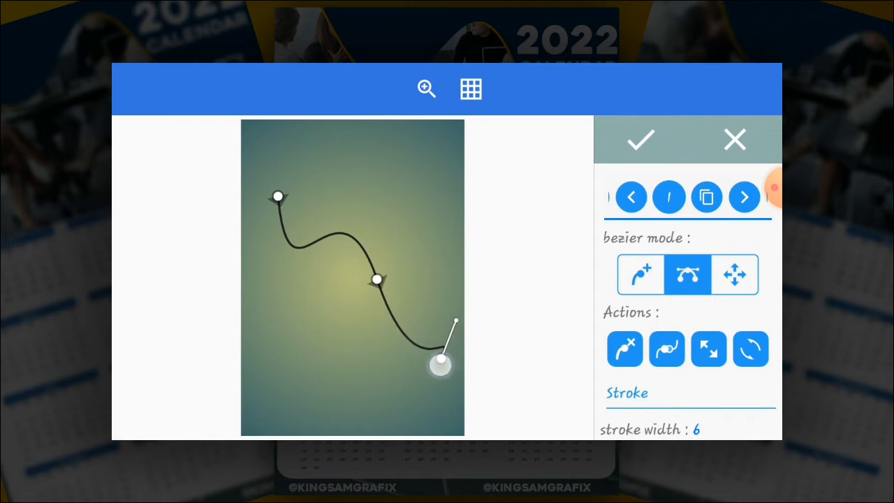
{"action": "left_click_drag", "start_coordinate": [440, 367], "coordinate": [342, 412]}
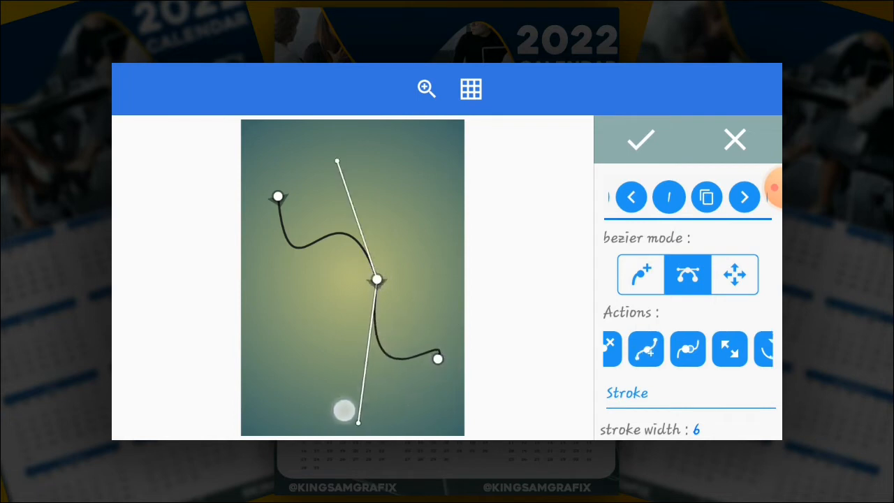
{"action": "left_click_drag", "start_coordinate": [357, 419], "coordinate": [343, 166]}
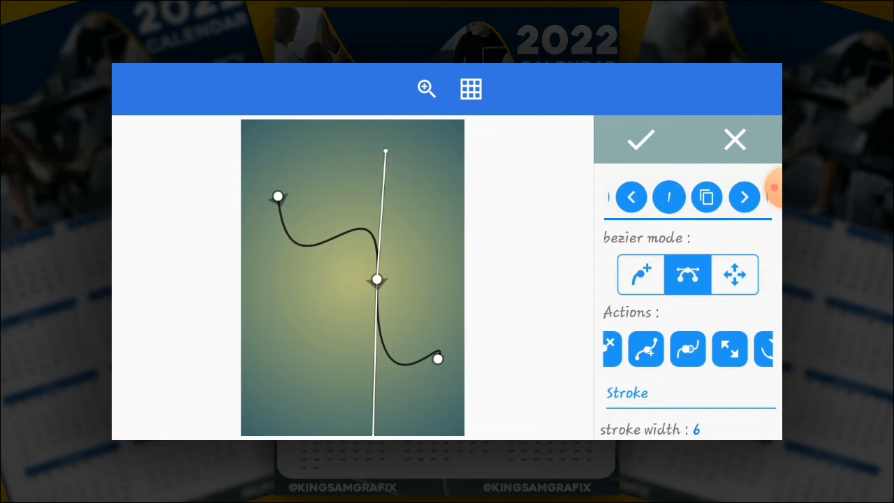
{"action": "left_click_drag", "start_coordinate": [439, 357], "coordinate": [466, 366]}
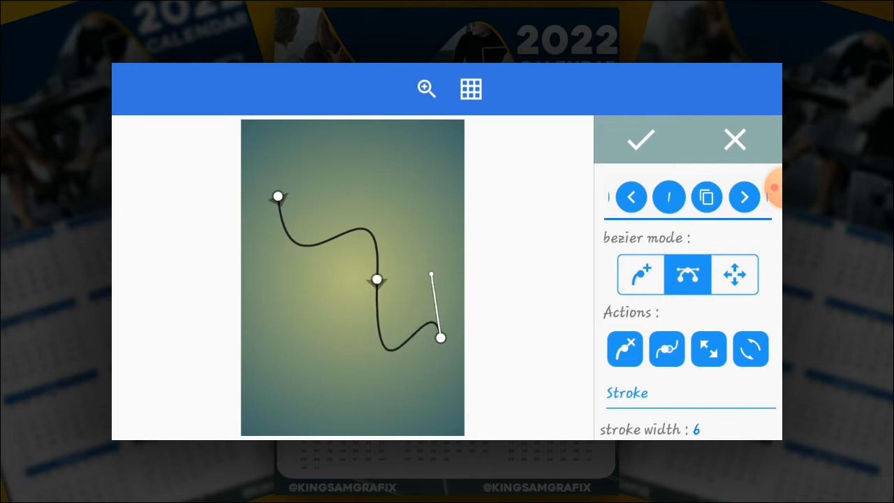
{"action": "left_click_drag", "start_coordinate": [440, 337], "coordinate": [459, 364]}
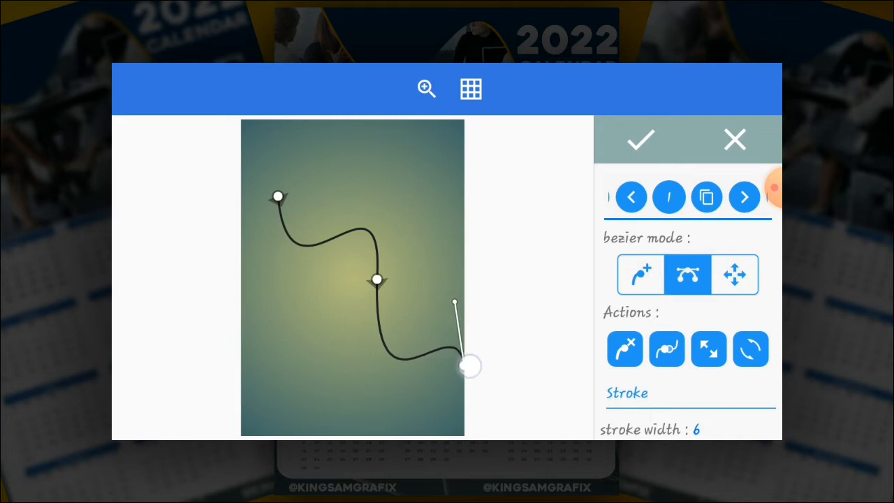
{"action": "left_click_drag", "start_coordinate": [468, 366], "coordinate": [463, 366]}
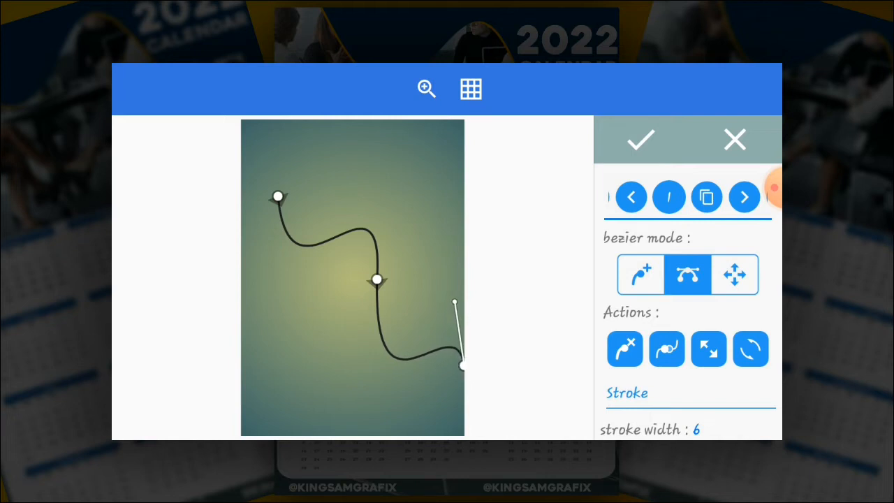
Close the path into a shape with 100% white fill and 0 stroke width
{"action": "left_click", "coordinate": [639, 274]}
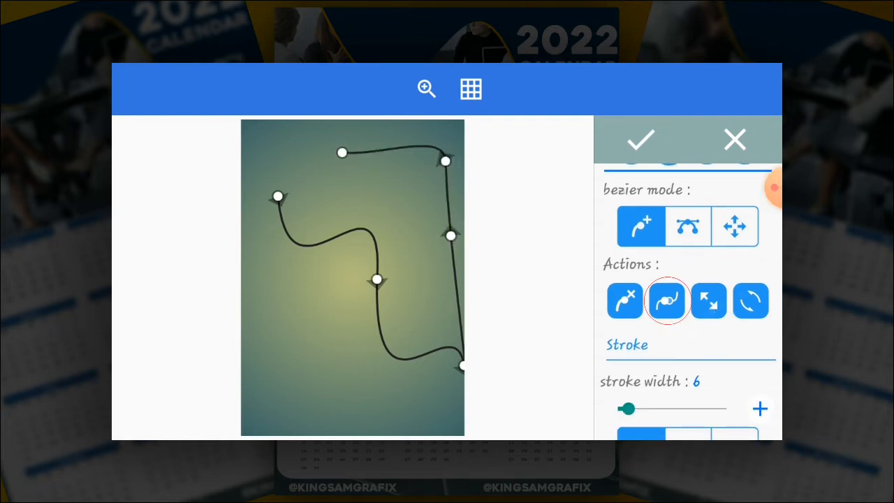
{"action": "left_click", "coordinate": [668, 301]}
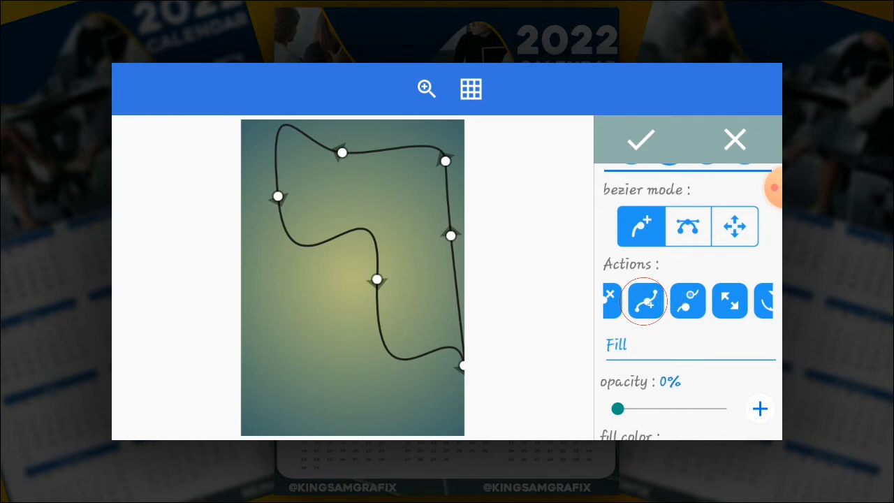
{"action": "scroll", "scroll_direction": "down", "scroll_amount": 3}
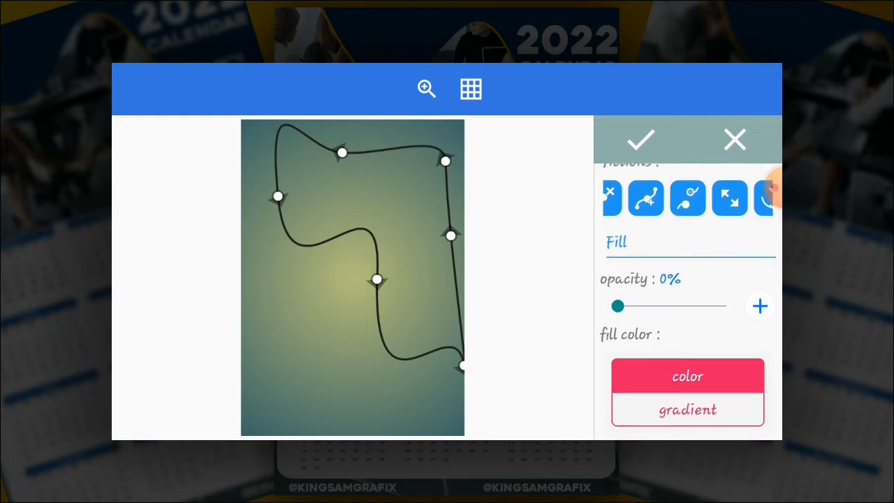
{"action": "left_click_drag", "start_coordinate": [617, 306], "coordinate": [730, 305]}
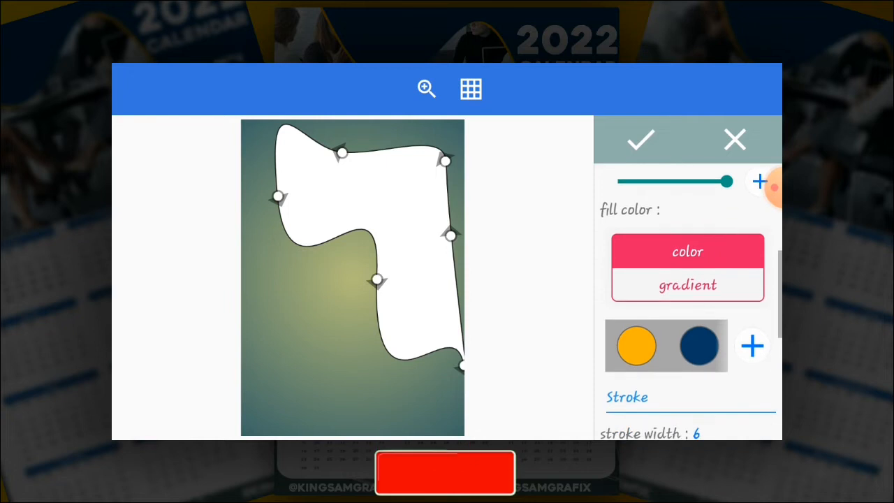
{"action": "scroll", "scroll_direction": "down", "scroll_amount": 3}
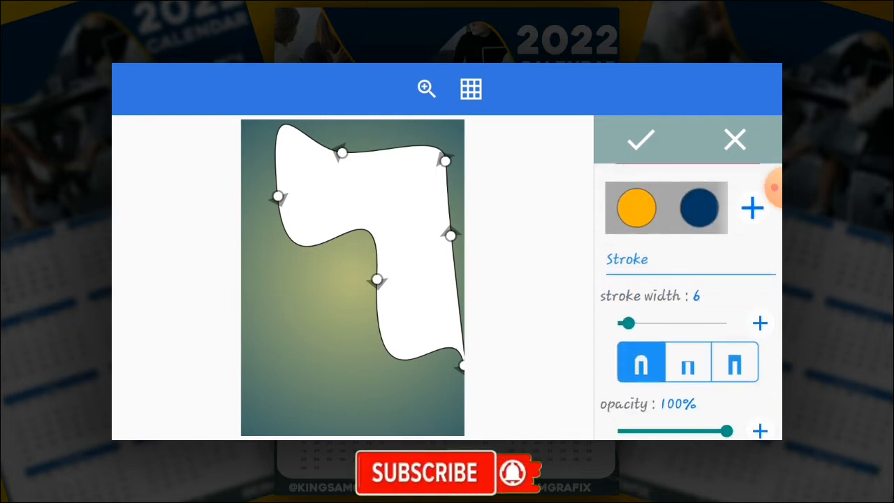
{"action": "left_click_drag", "start_coordinate": [626, 322], "coordinate": [617, 323]}
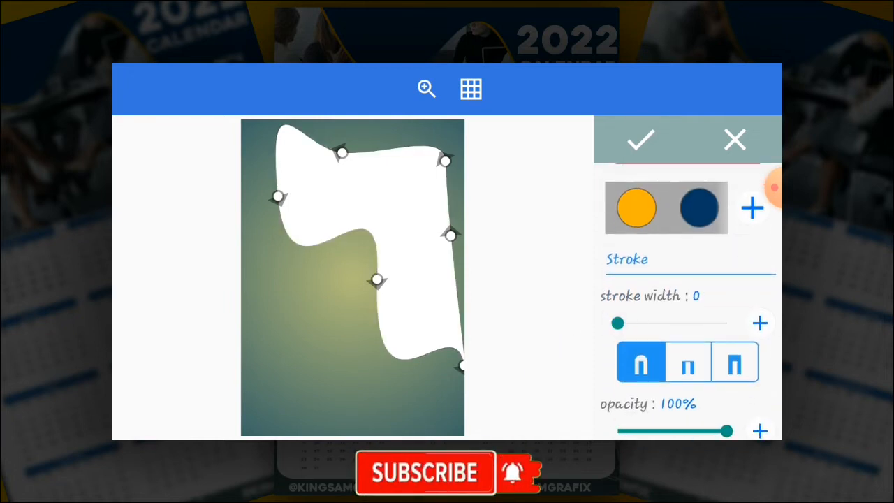
{"action": "left_click", "coordinate": [640, 140]}
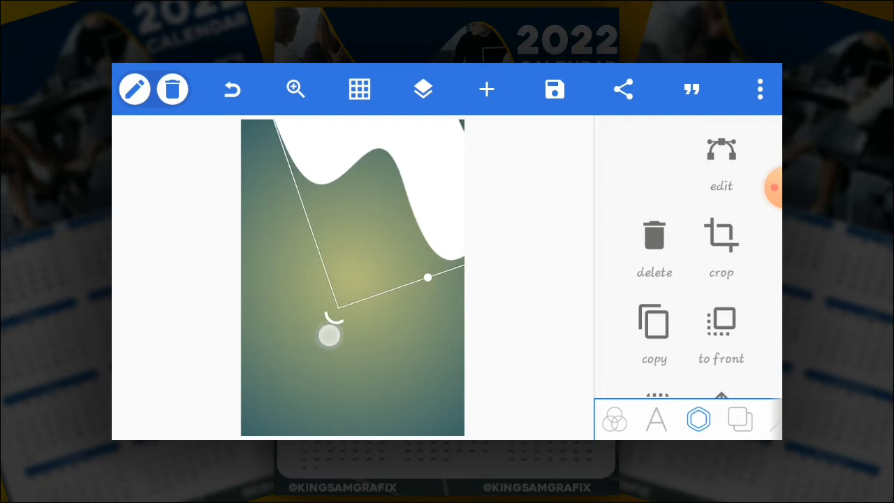
Rotate the white wavy shape so it sits along the poster's top edge
{"action": "left_click_drag", "start_coordinate": [329, 335], "coordinate": [352, 240]}
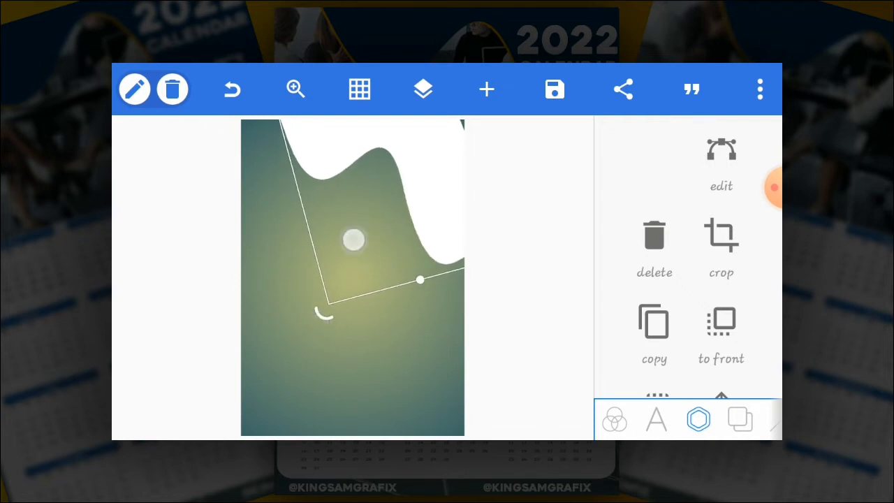
{"action": "left_click_drag", "start_coordinate": [352, 240], "coordinate": [371, 364]}
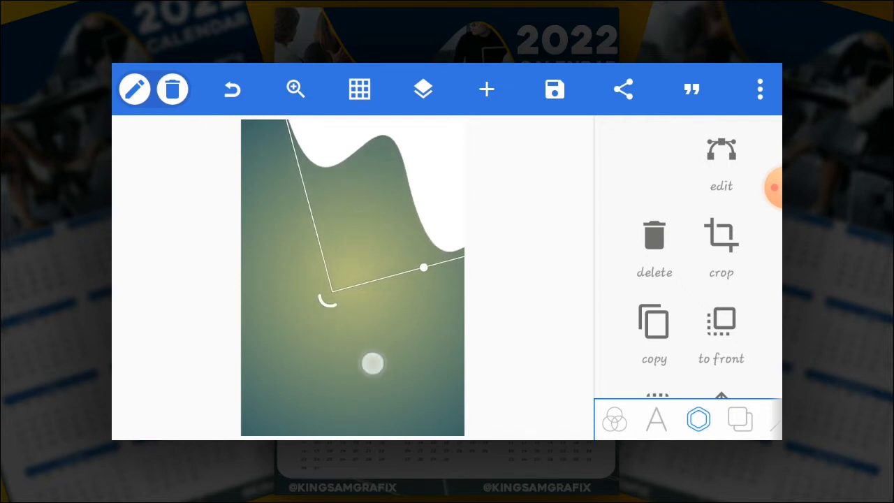
{"action": "left_click", "coordinate": [421, 89]}
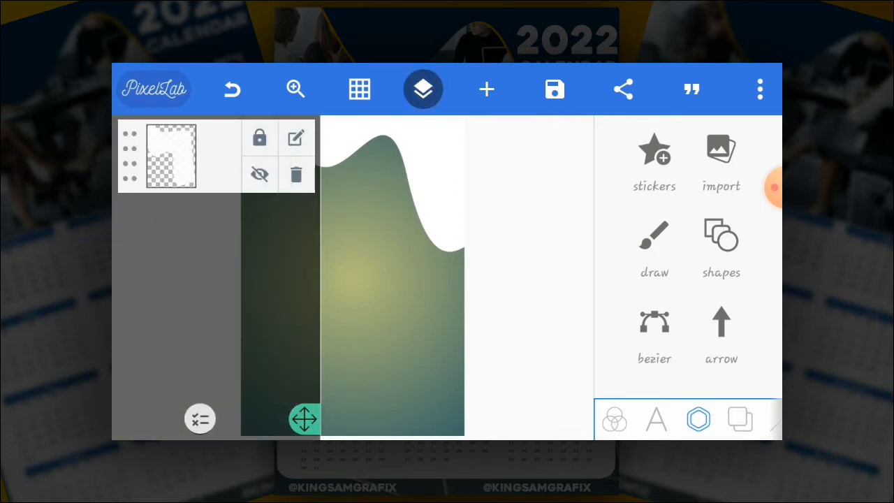
Add a white rounded rectangle over the lower area and align it with the wavy header using Position
{"action": "left_click", "coordinate": [422, 90]}
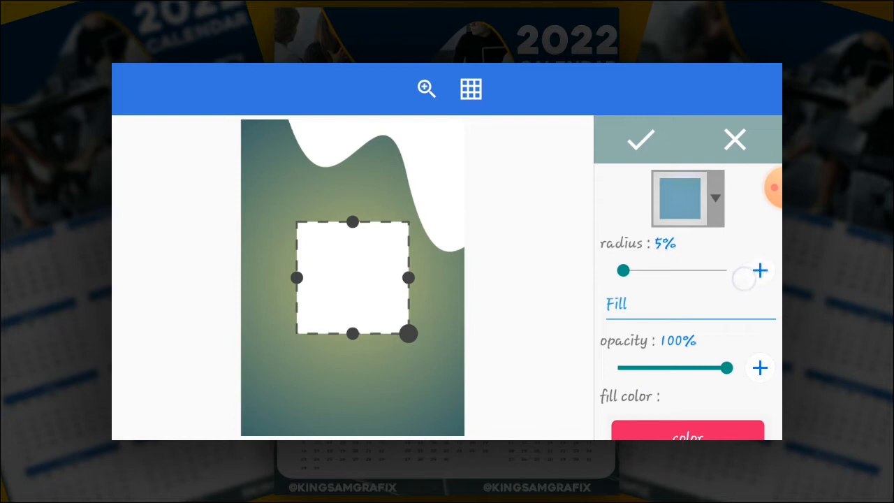
{"action": "left_click", "coordinate": [760, 271]}
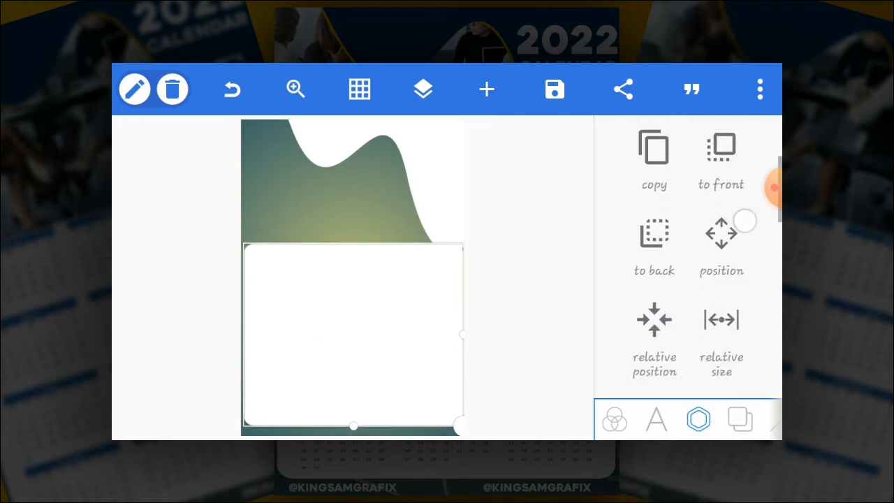
{"action": "left_click", "coordinate": [720, 244]}
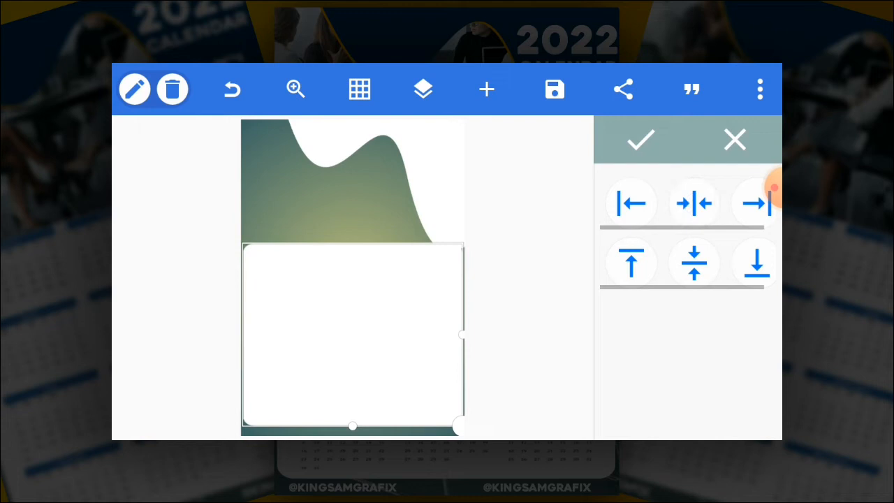
{"action": "left_click", "coordinate": [422, 90]}
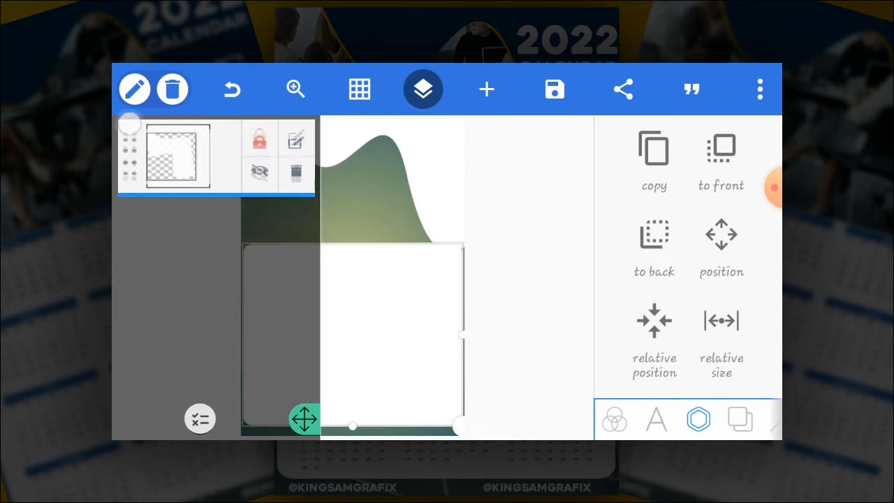
{"action": "left_click", "coordinate": [422, 89]}
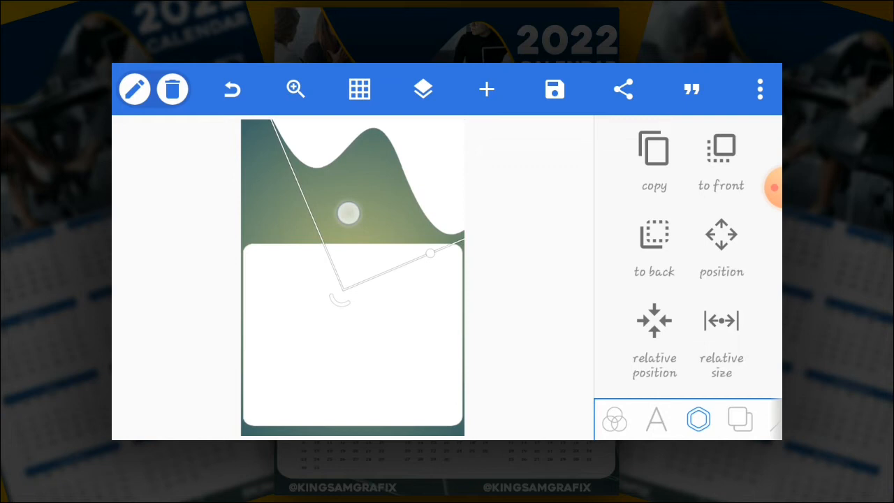
{"action": "left_click", "coordinate": [422, 89]}
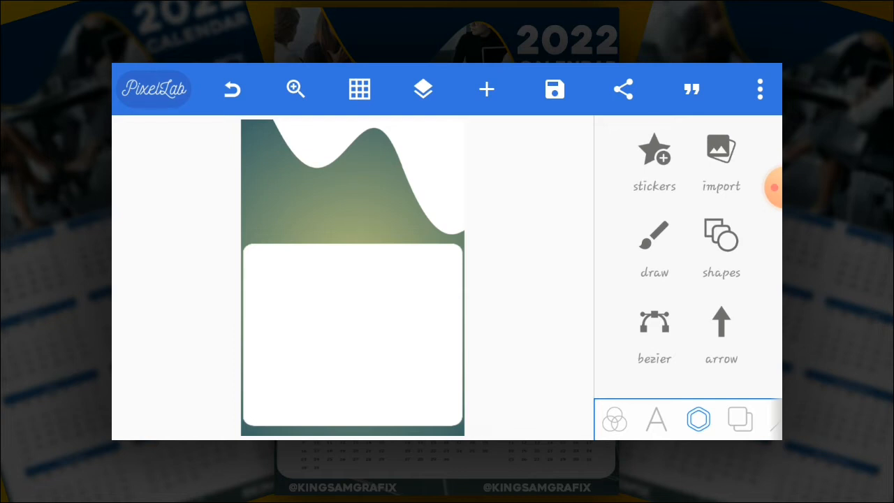
Import the calendar image from Recent, crop off its header and place it on the white card
{"action": "left_click", "coordinate": [421, 89]}
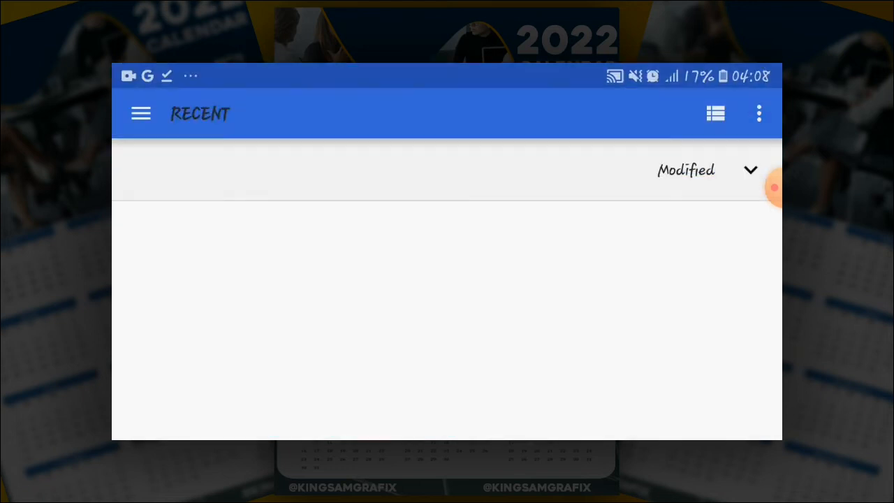
{"action": "left_click", "coordinate": [140, 114]}
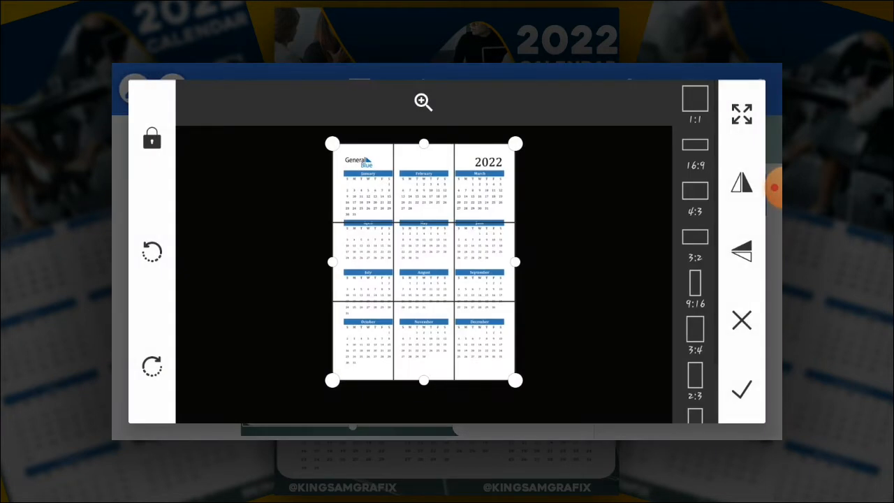
{"action": "left_click_drag", "start_coordinate": [422, 380], "coordinate": [422, 370]}
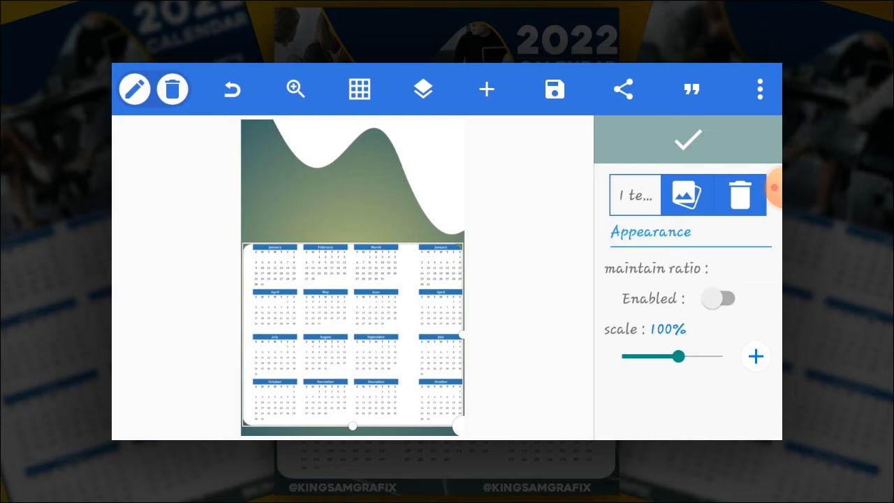
{"action": "left_click", "coordinate": [718, 299]}
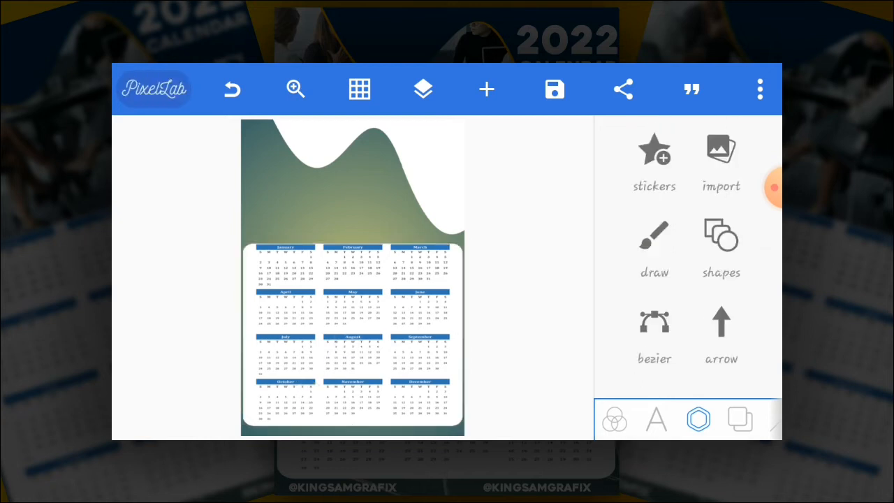
Colour the wave shape dark blue, then colour a copy of it yellow
{"action": "left_click", "coordinate": [422, 90]}
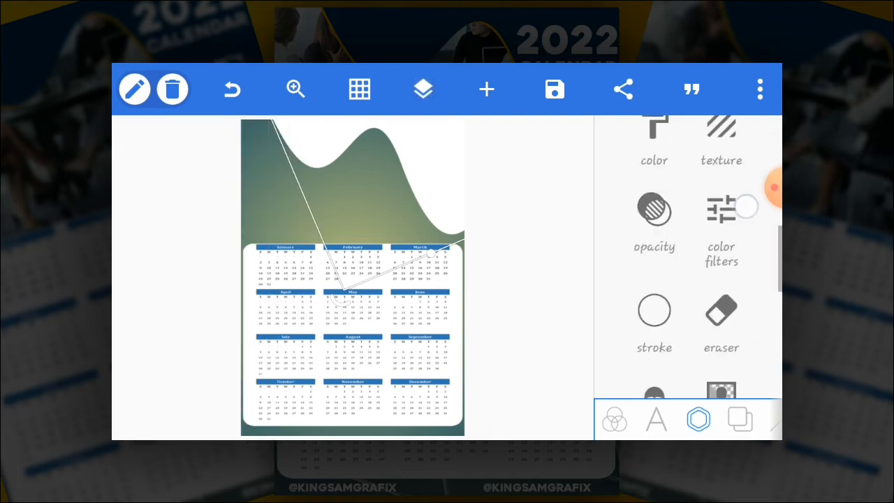
{"action": "left_click", "coordinate": [654, 140]}
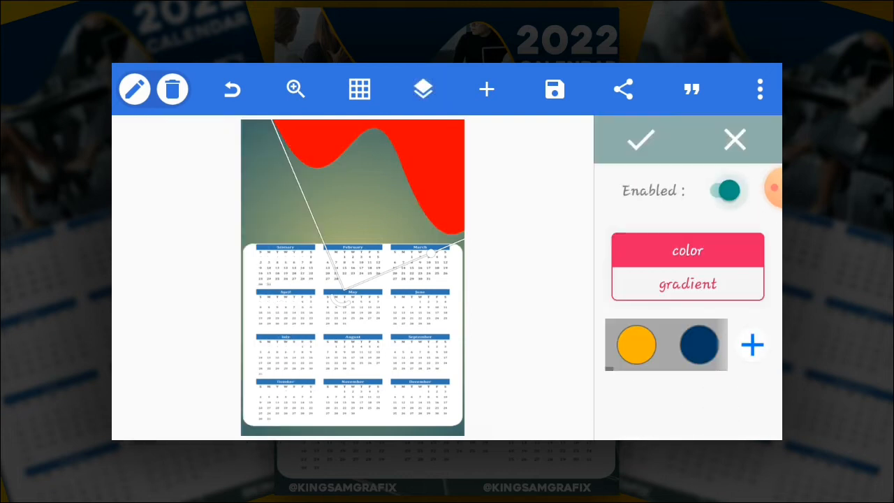
{"action": "left_click", "coordinate": [698, 344]}
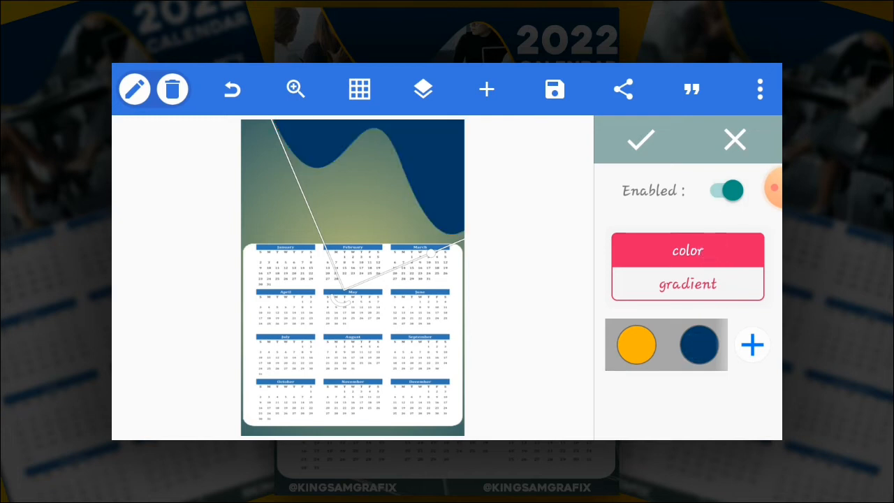
{"action": "left_click", "coordinate": [735, 139]}
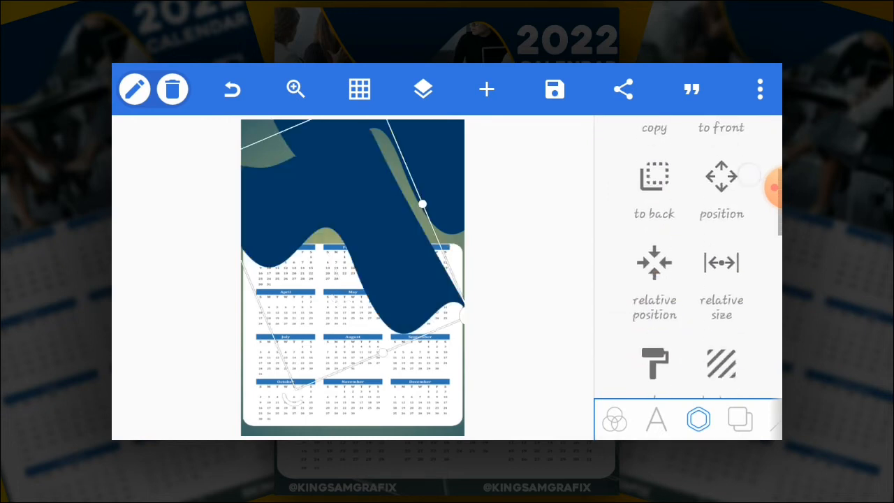
{"action": "left_click", "coordinate": [654, 363]}
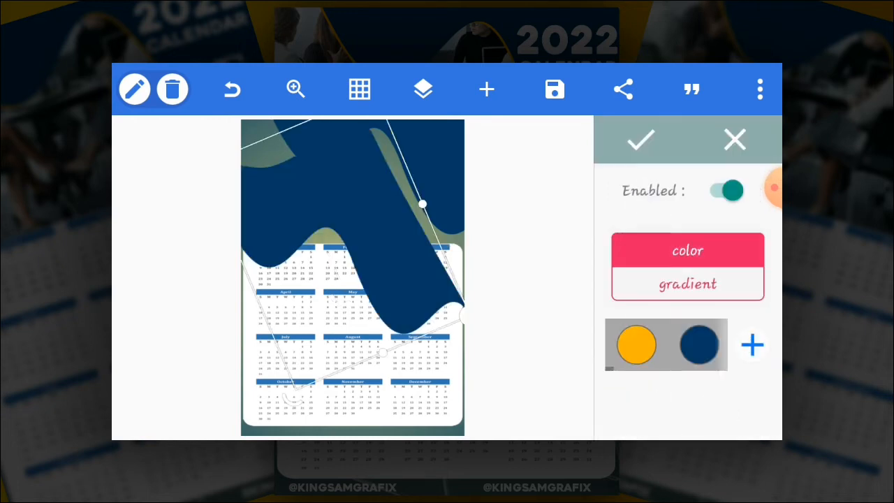
{"action": "left_click", "coordinate": [634, 343]}
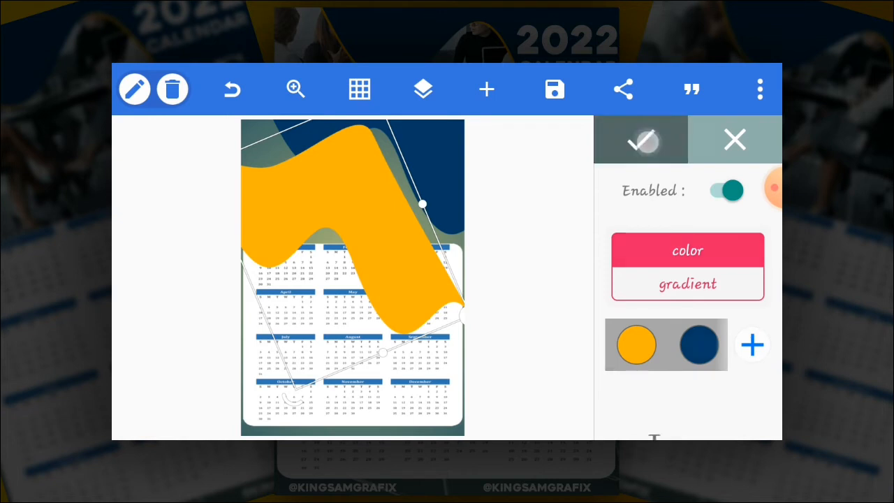
Move the yellow wave beneath the blue wave in the layers panel to form a thin border
{"action": "left_click", "coordinate": [422, 90]}
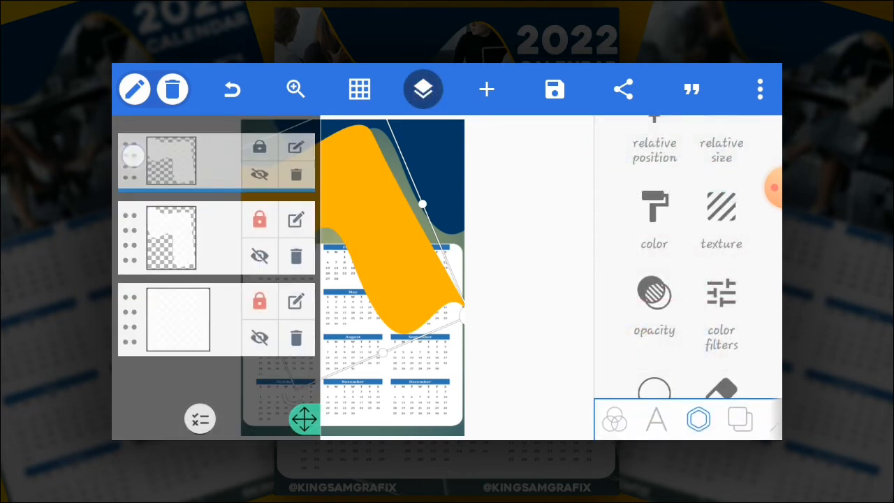
{"action": "left_click", "coordinate": [422, 90]}
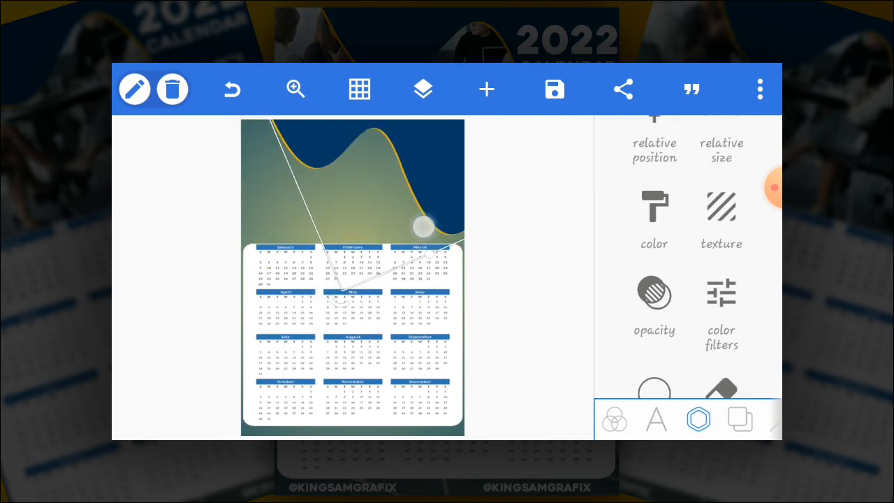
{"action": "left_click", "coordinate": [422, 90]}
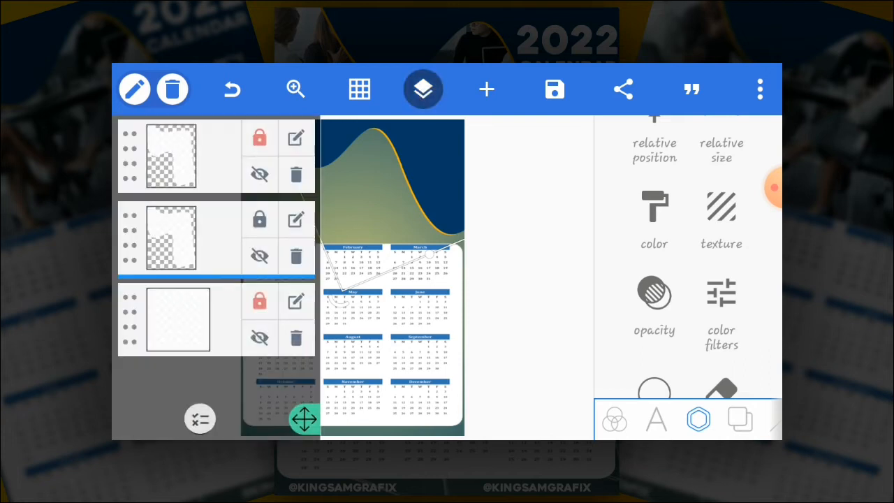
{"action": "left_click", "coordinate": [422, 90]}
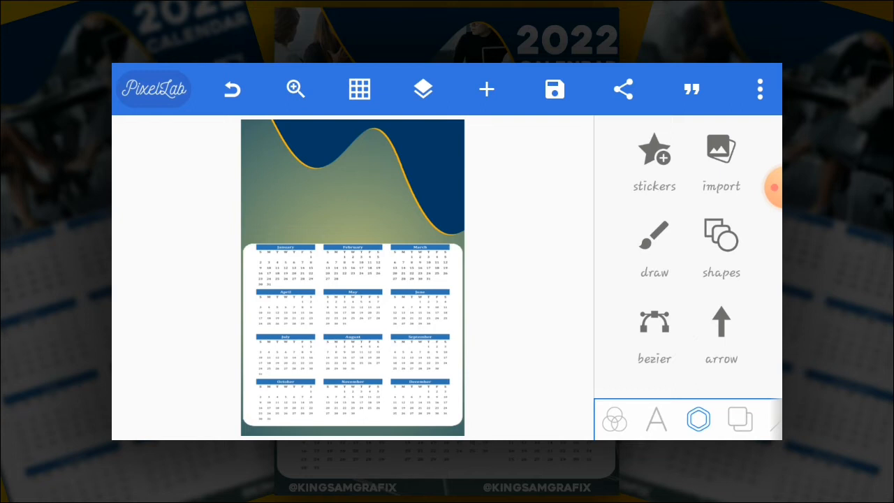
Add a meeting photo from the gallery and set its opacity to 40%
{"action": "left_click", "coordinate": [486, 90]}
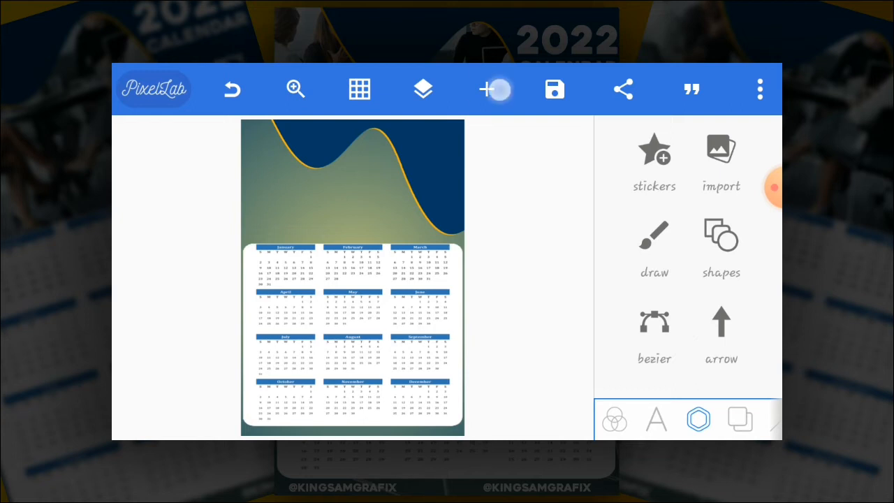
{"action": "left_click", "coordinate": [496, 90]}
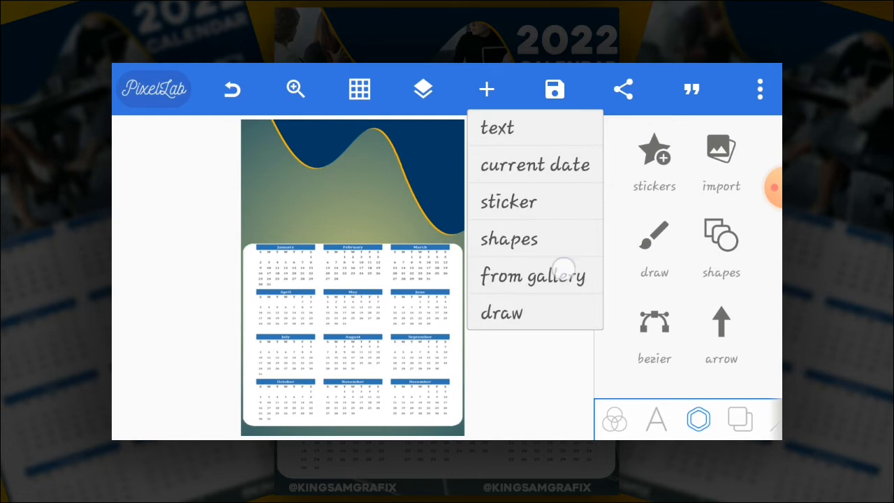
{"action": "left_click", "coordinate": [532, 275]}
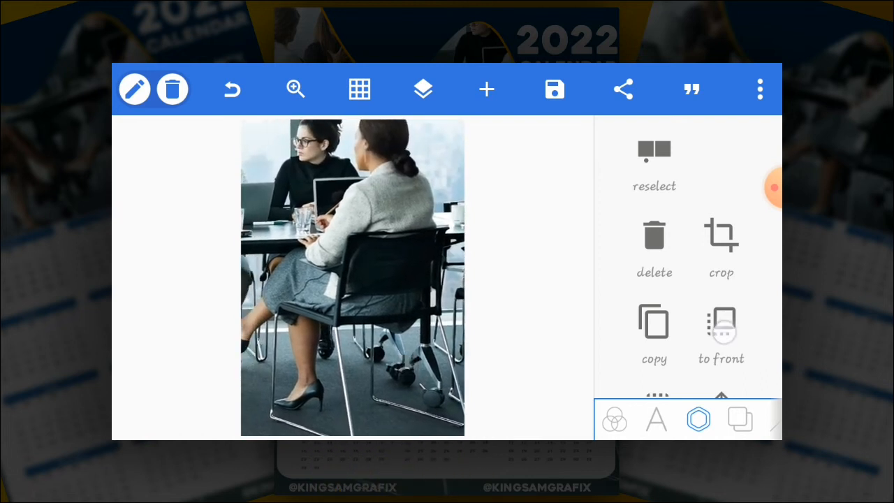
{"action": "scroll", "scroll_direction": "down", "scroll_amount": 3}
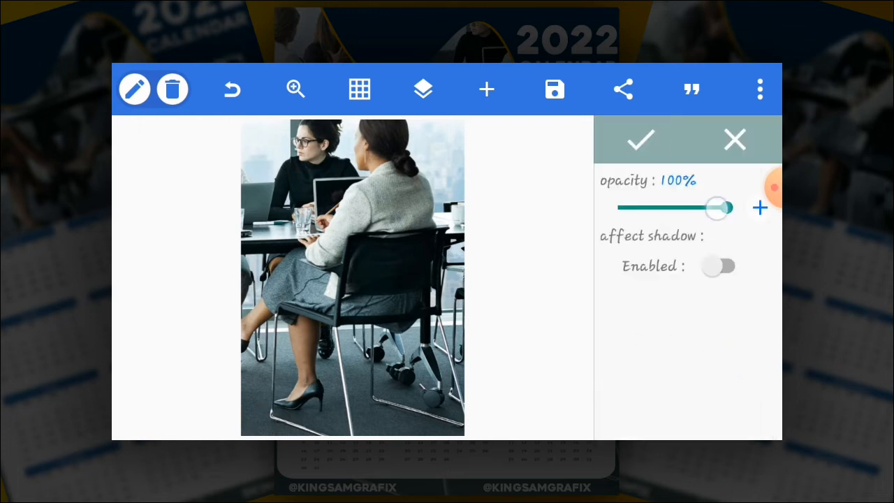
{"action": "left_click_drag", "start_coordinate": [718, 206], "coordinate": [665, 207]}
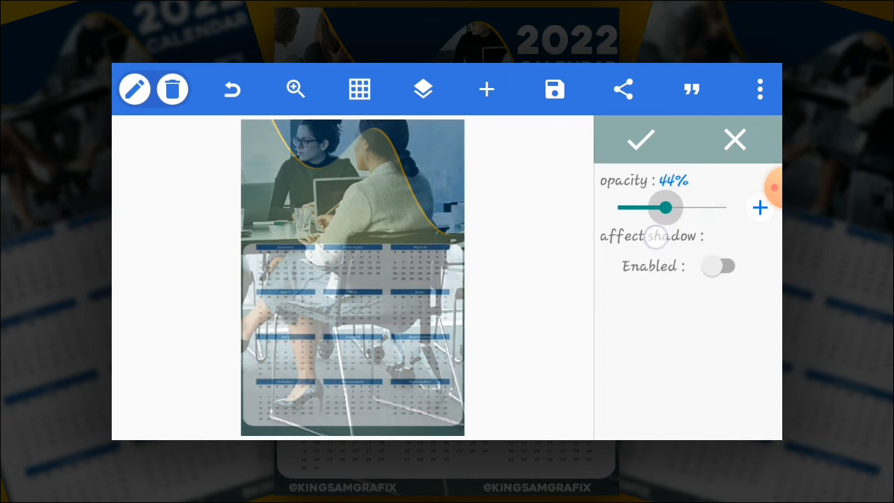
{"action": "left_click_drag", "start_coordinate": [665, 206], "coordinate": [662, 207]}
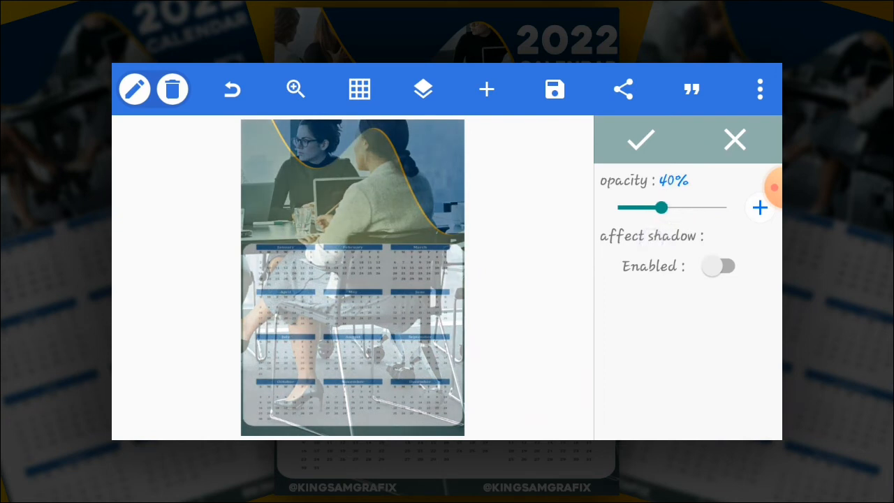
Reorder the photo beneath the wave shapes so it fills the header area
{"action": "left_click", "coordinate": [422, 89]}
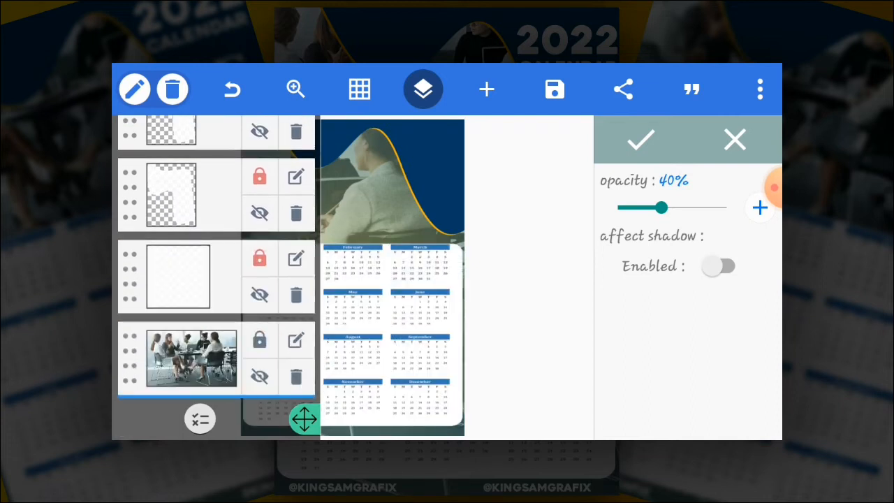
{"action": "left_click", "coordinate": [423, 89]}
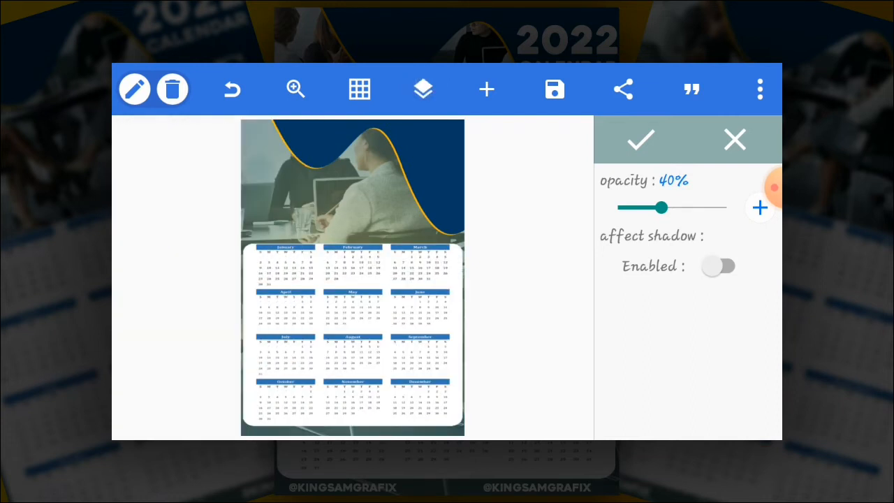
{"action": "left_click", "coordinate": [422, 89]}
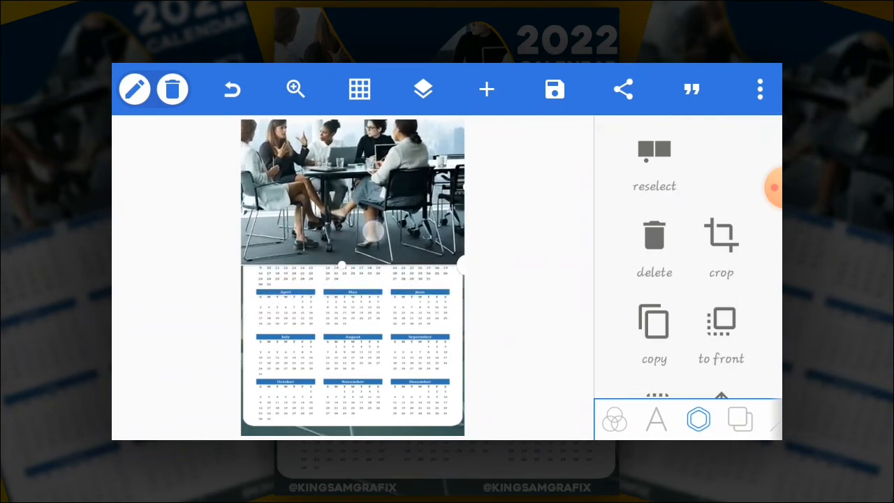
{"action": "left_click", "coordinate": [422, 89]}
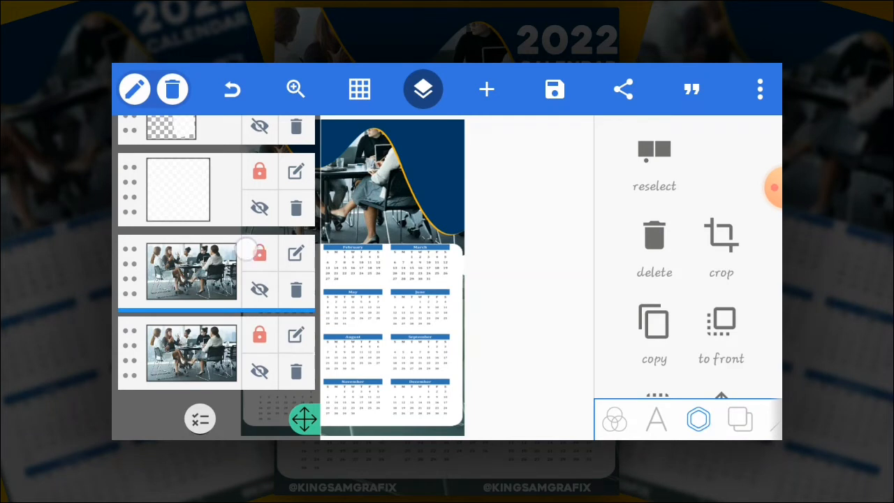
{"action": "left_click", "coordinate": [422, 89]}
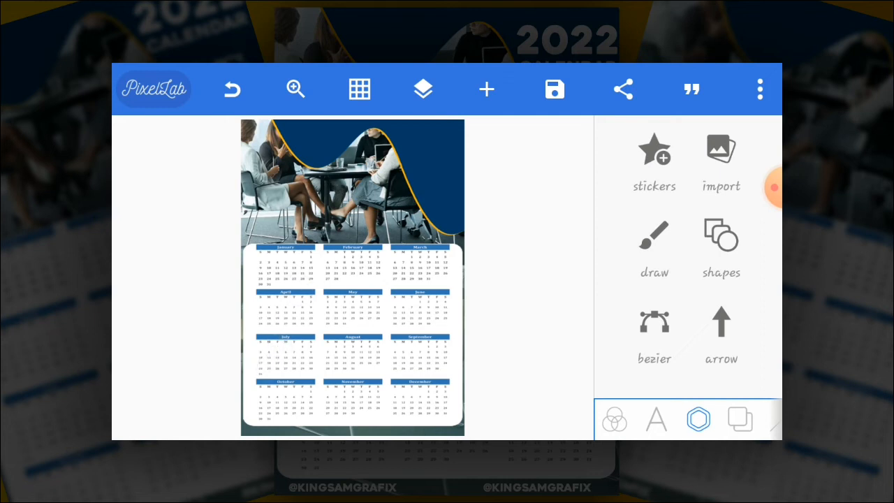
Add a white '2022' text and enlarge it into the top-right corner of the blue header
{"action": "left_click", "coordinate": [656, 419]}
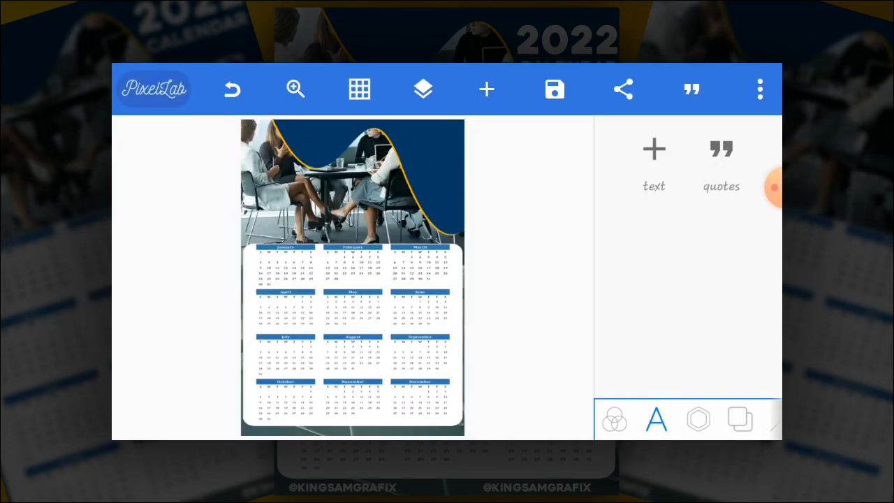
{"action": "left_click", "coordinate": [653, 161]}
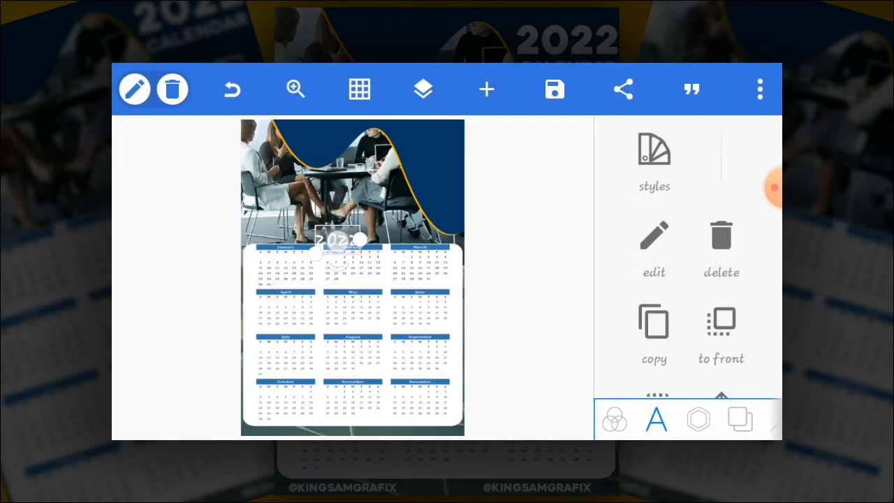
{"action": "left_click_drag", "start_coordinate": [343, 241], "coordinate": [375, 164]}
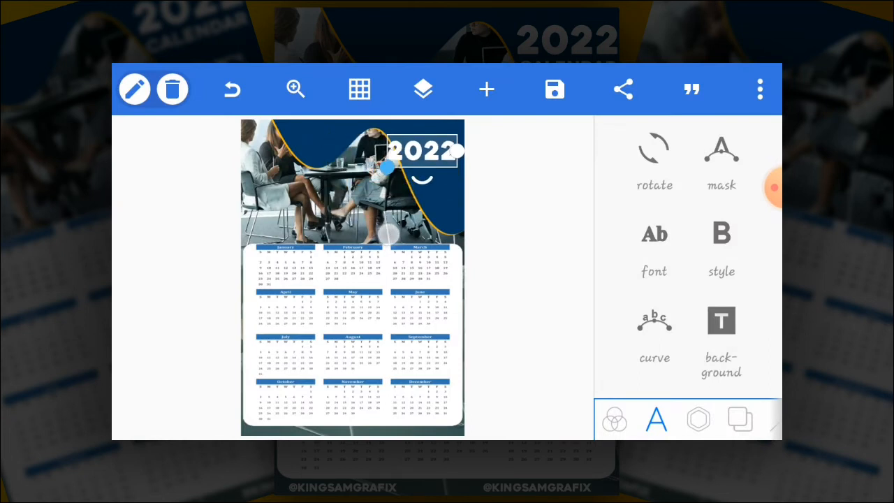
{"action": "left_click_drag", "start_coordinate": [388, 168], "coordinate": [403, 165]}
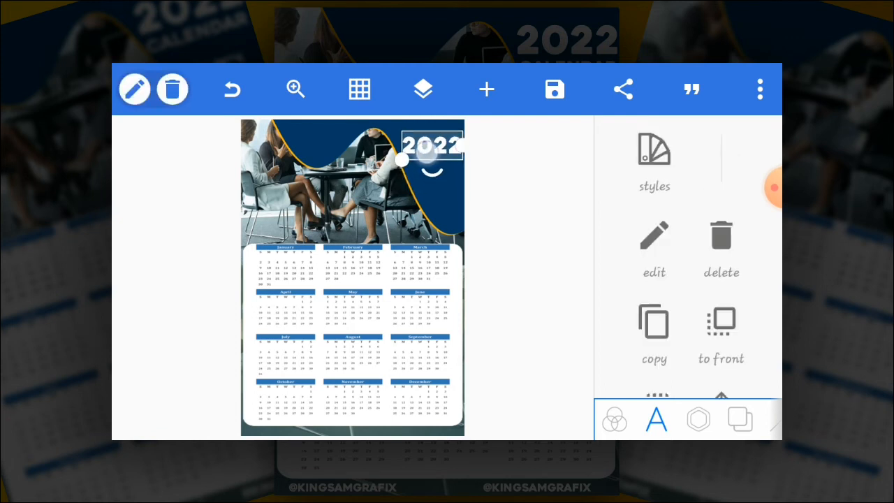
{"action": "left_click_drag", "start_coordinate": [399, 161], "coordinate": [458, 170]}
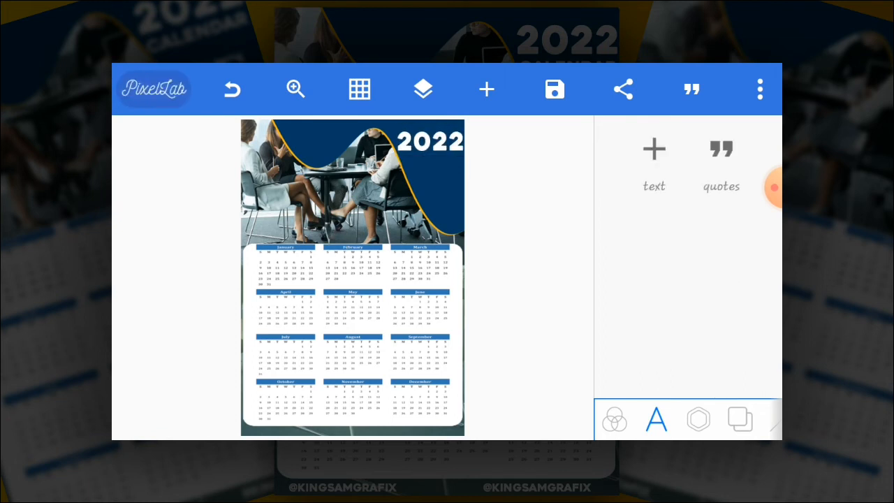
{"action": "left_click", "coordinate": [430, 140]}
{"action": "type", "text": "calw"}
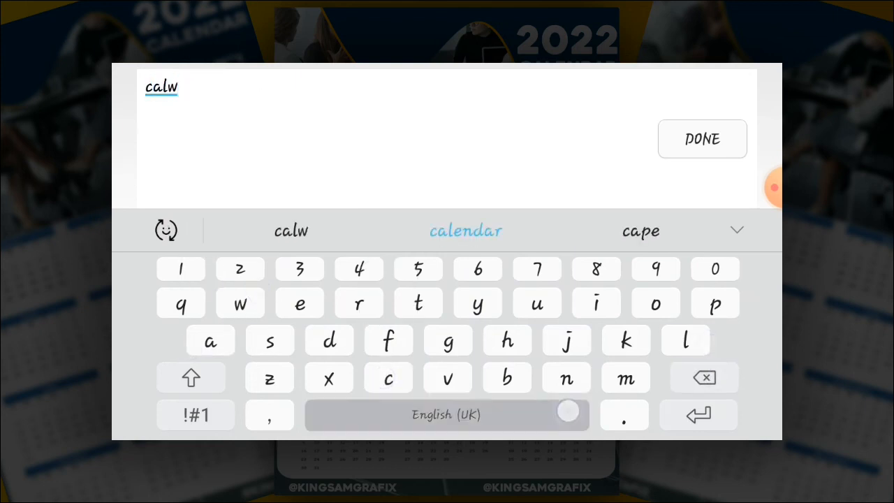
Change the text to 'CALENDAR' and nudge it directly beneath '2022' in the header
{"action": "left_click", "coordinate": [467, 231]}
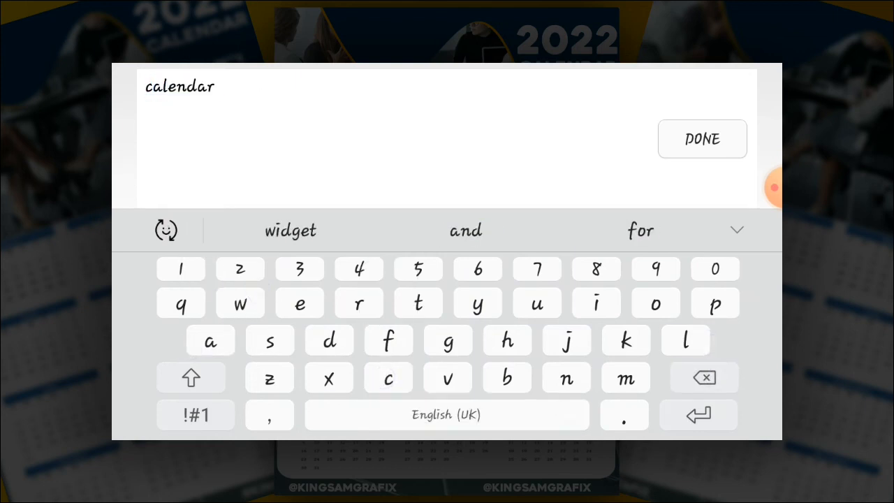
{"action": "left_click", "coordinate": [701, 138]}
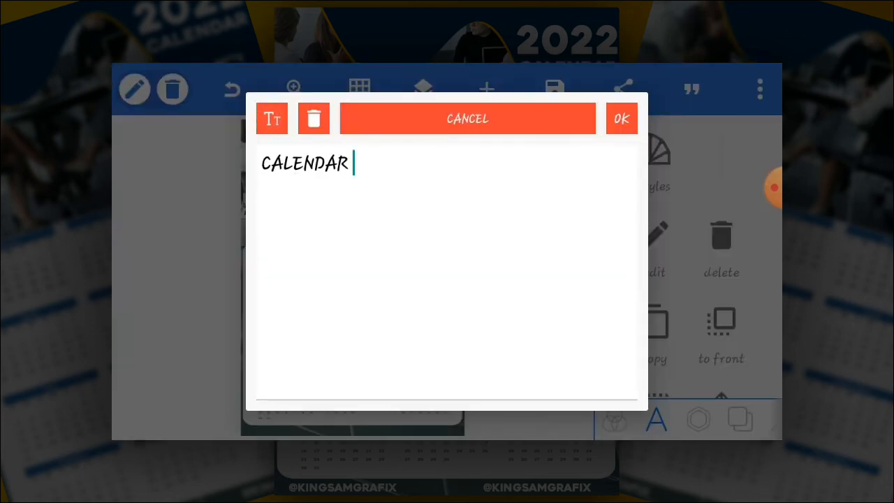
{"action": "left_click", "coordinate": [620, 117]}
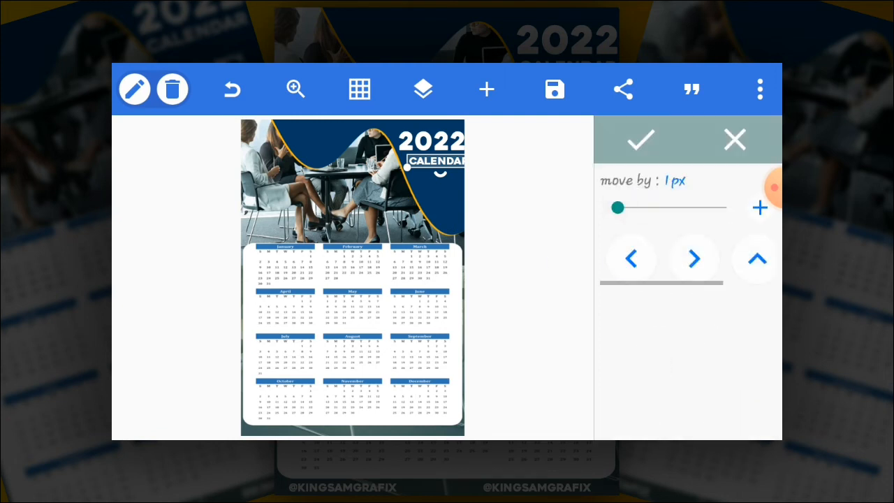
{"action": "left_click", "coordinate": [632, 258]}
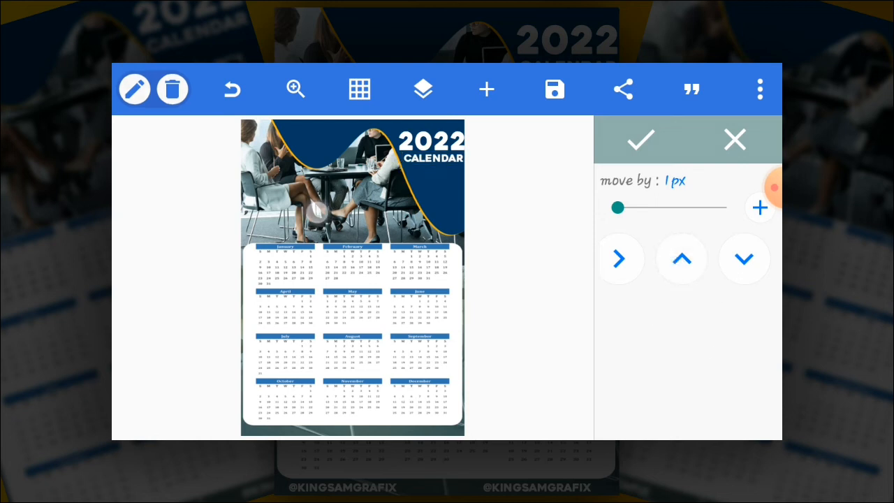
{"action": "left_click", "coordinate": [640, 139]}
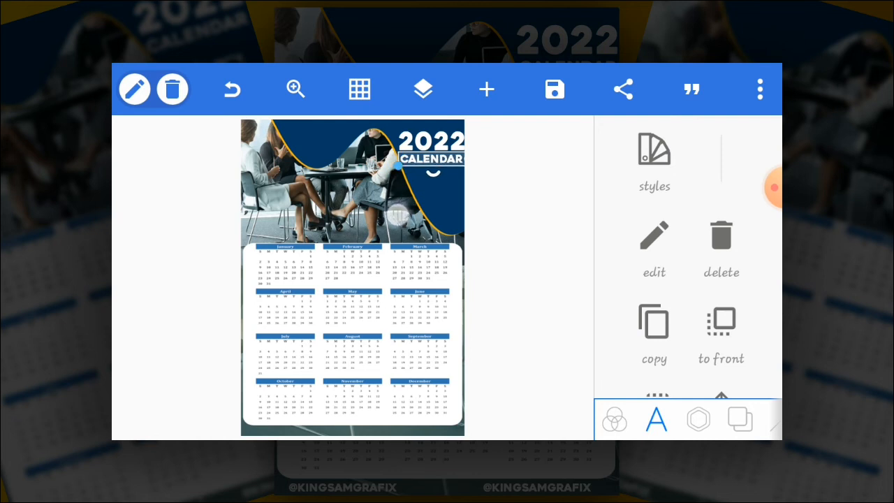
{"action": "left_click", "coordinate": [421, 90]}
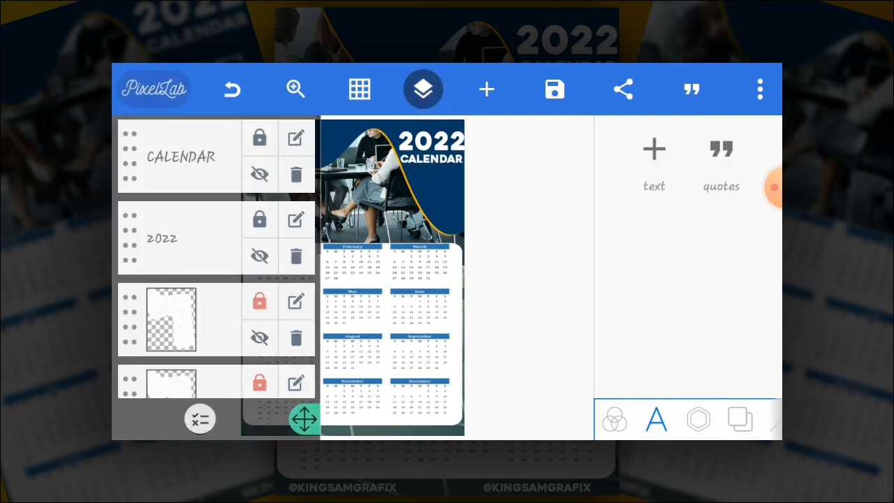
Import the KS logo image and crop it tightly around the logo
{"action": "left_click", "coordinate": [487, 89]}
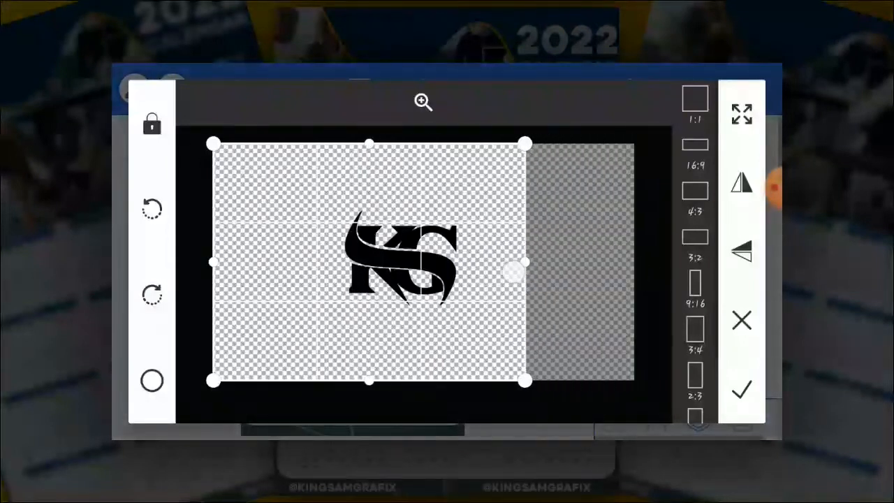
{"action": "left_click_drag", "start_coordinate": [524, 380], "coordinate": [468, 310]}
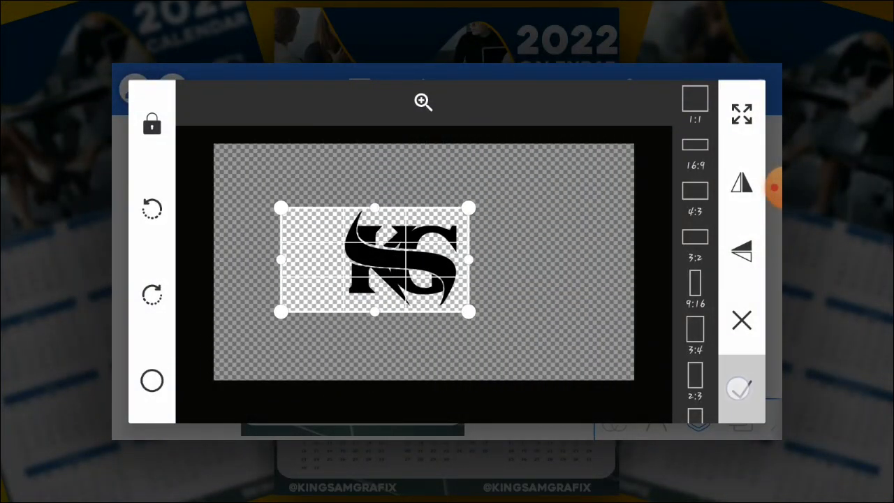
{"action": "left_click", "coordinate": [742, 389]}
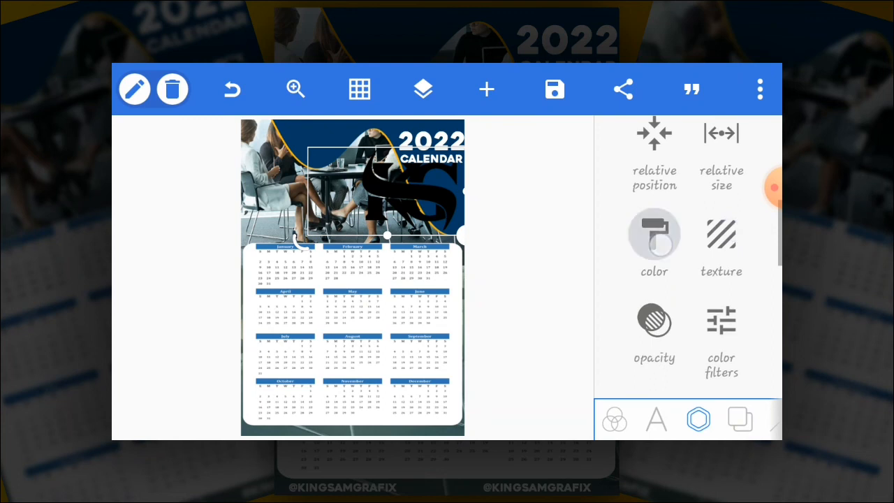
Recolour the logo white, place it beneath the CALENDAR title, and start a new text element
{"action": "left_click", "coordinate": [653, 245]}
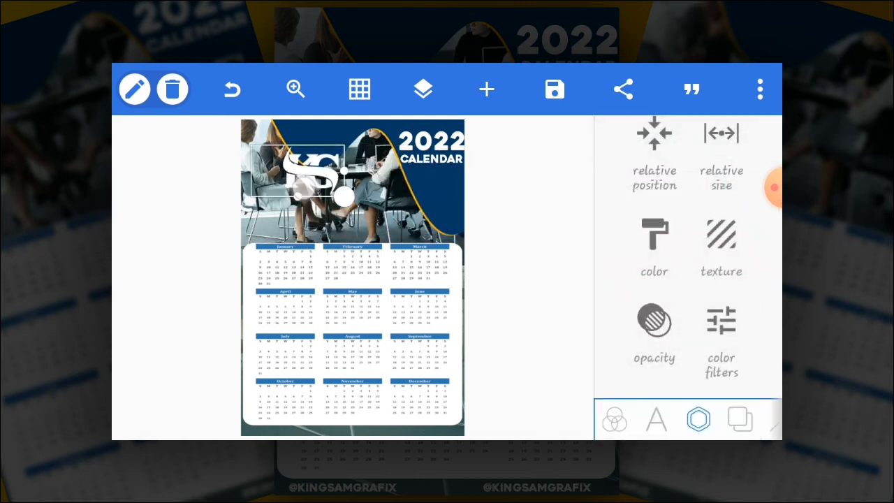
{"action": "left_click_drag", "start_coordinate": [310, 175], "coordinate": [412, 188]}
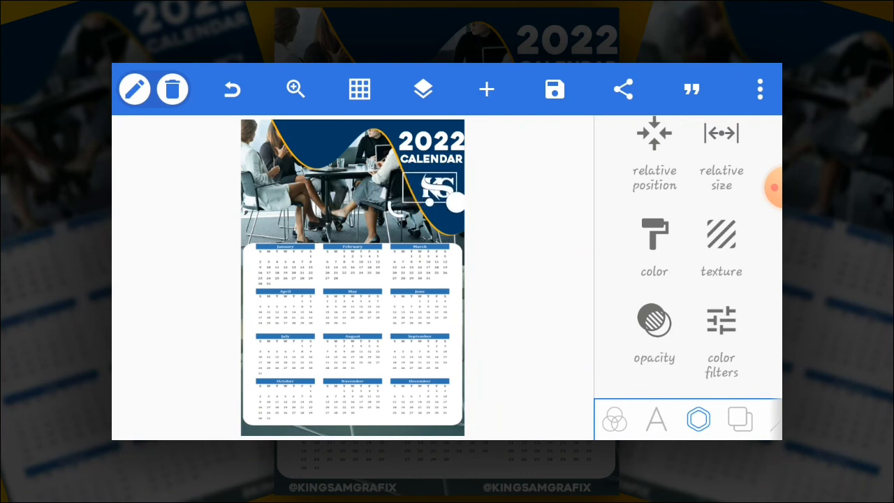
{"action": "left_click", "coordinate": [422, 90]}
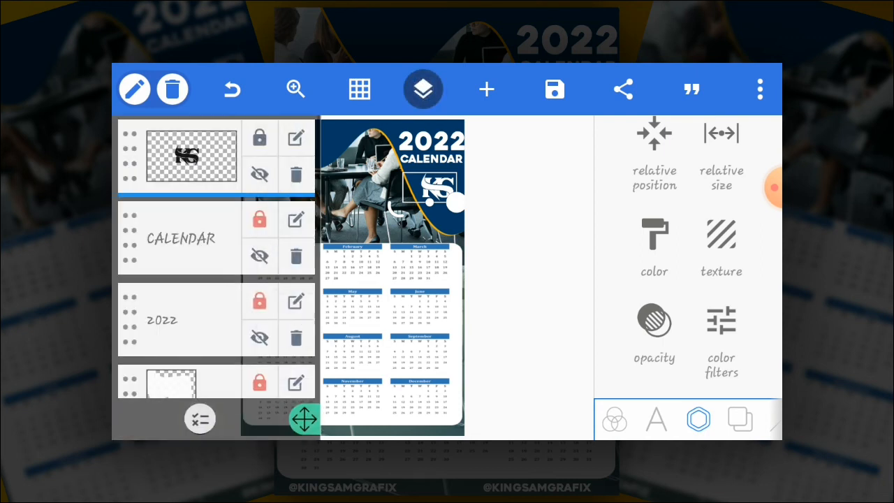
{"action": "left_click", "coordinate": [422, 90]}
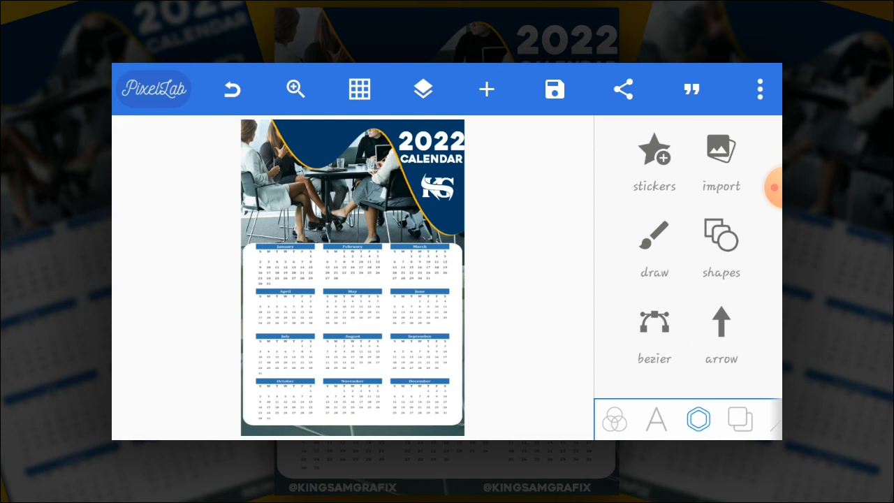
{"action": "left_click", "coordinate": [655, 420]}
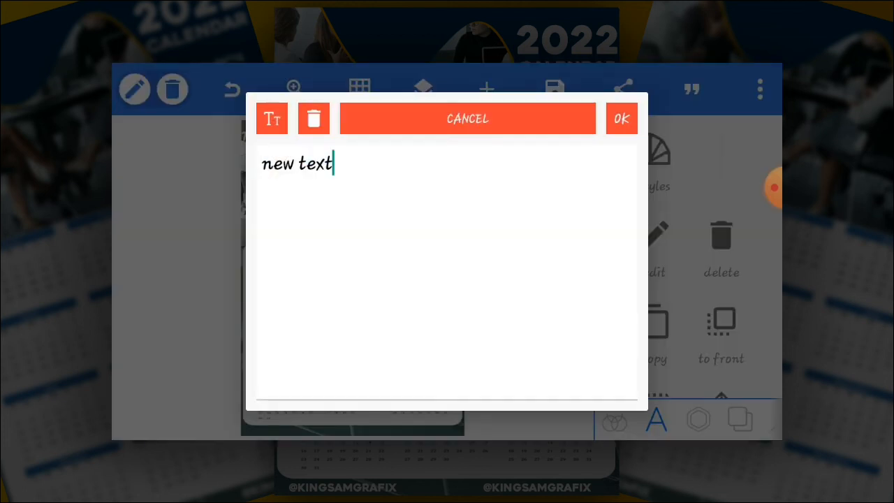
{"action": "key", "text": "Backspace"}
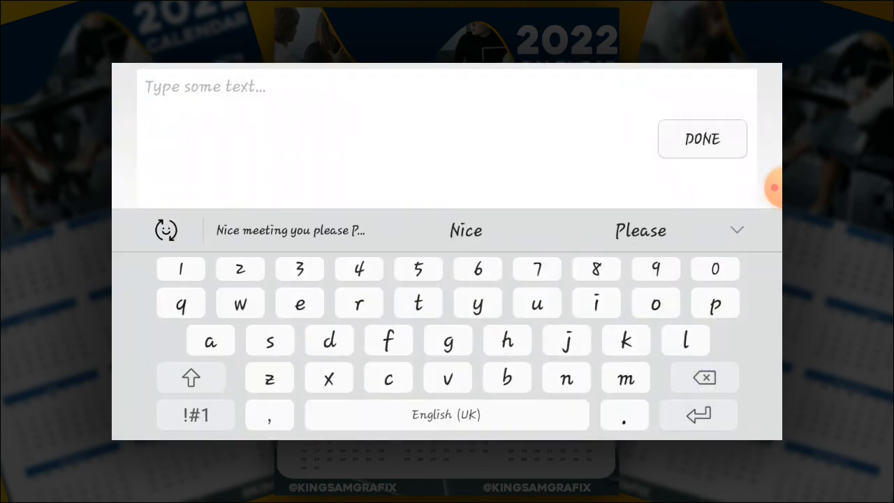
{"action": "left_click", "coordinate": [196, 415]}
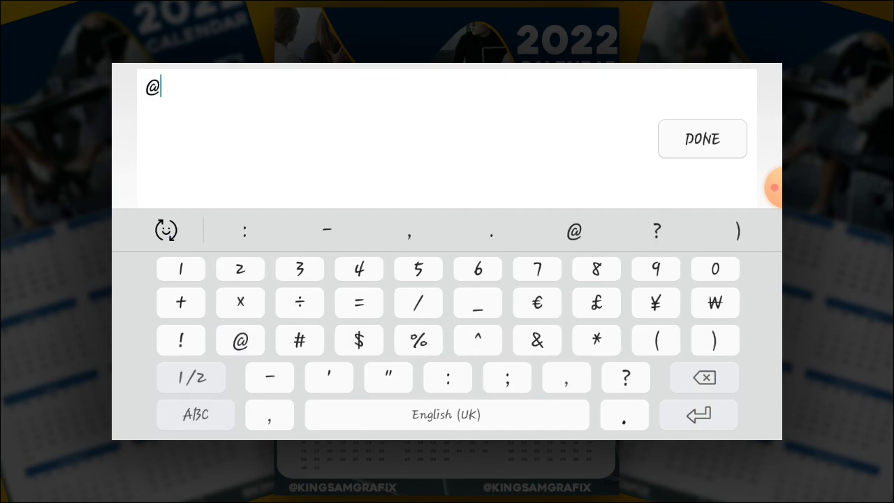
{"action": "left_click", "coordinate": [195, 414]}
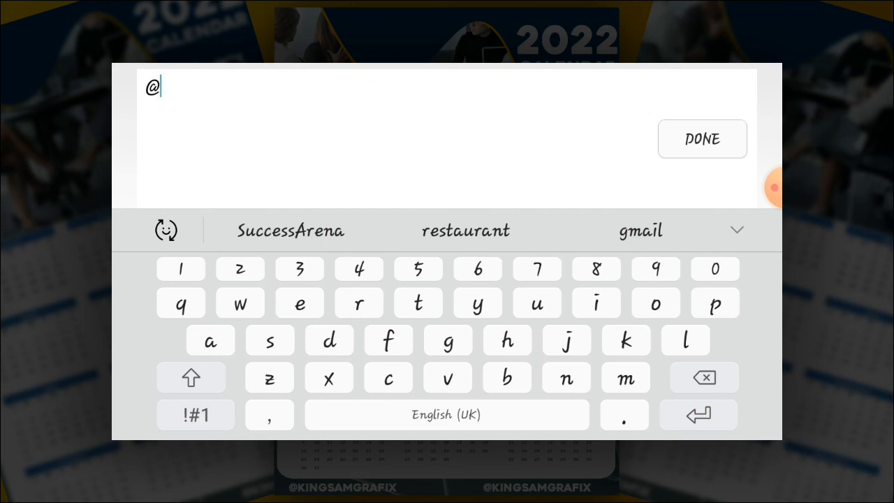
{"action": "type", "text": "kingsamgrafix"}
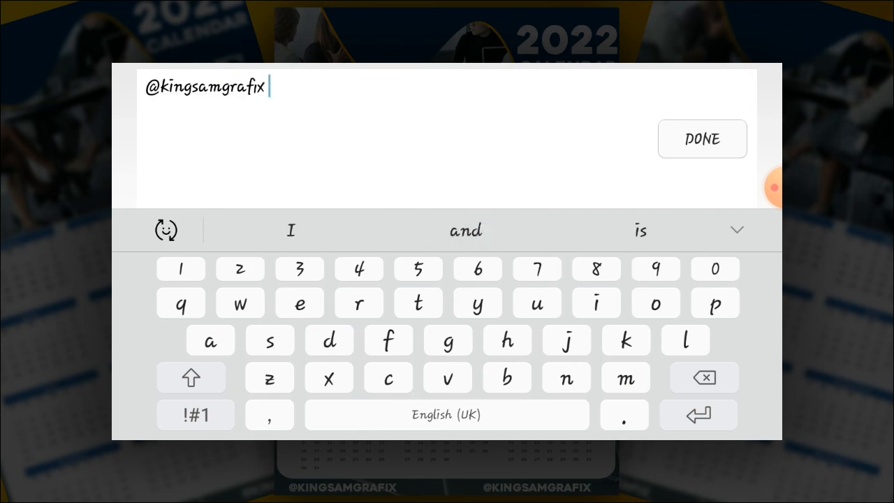
{"action": "left_click", "coordinate": [701, 138]}
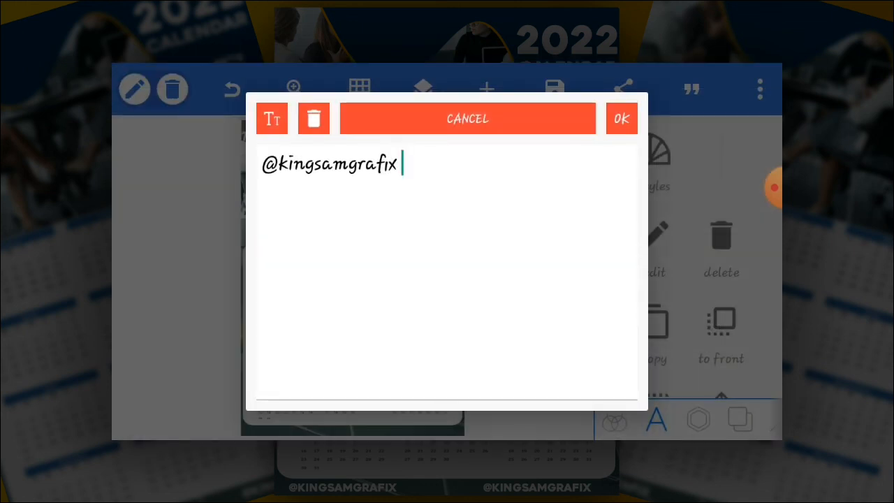
{"action": "left_click", "coordinate": [620, 118]}
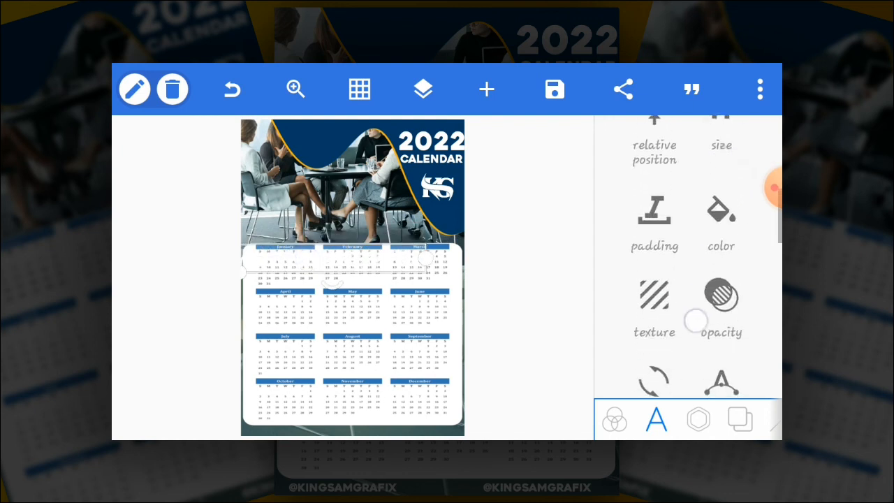
Bring up the handle's font choices filtered to recently used fonts
{"action": "left_click", "coordinate": [657, 419]}
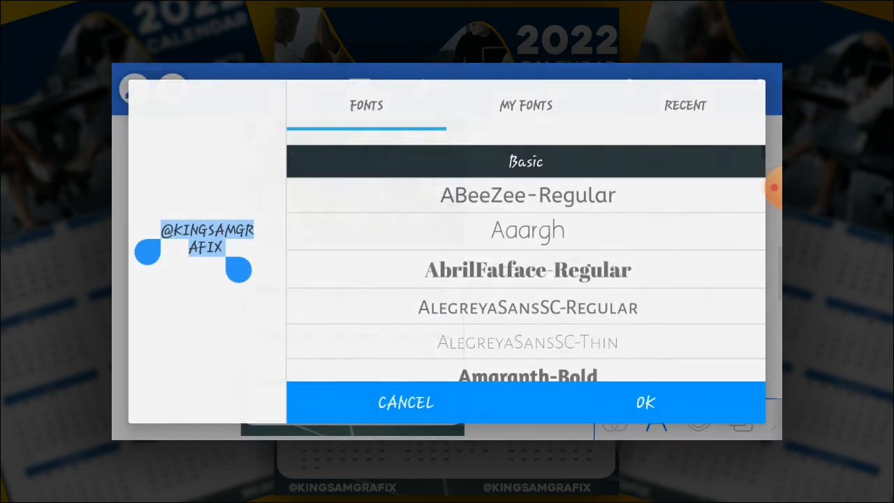
{"action": "left_click", "coordinate": [685, 107]}
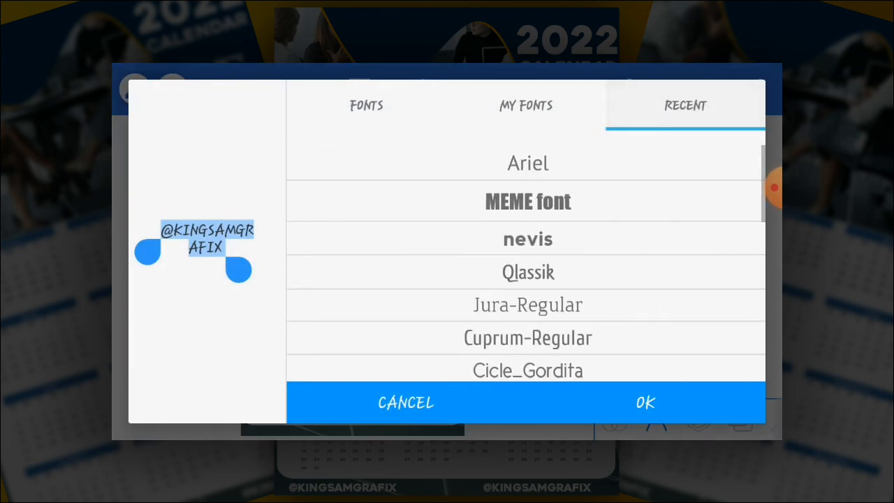